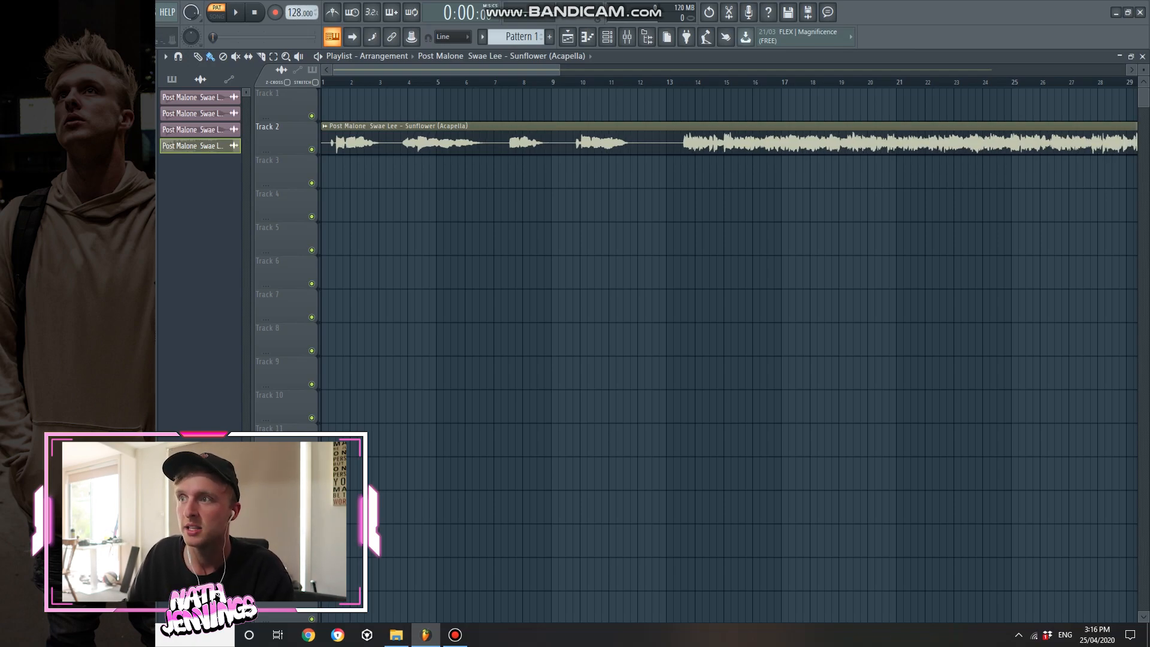
# Apply Fit to tempo to the Sunflower acapella clip so it follows the project tempo.
pyautogui.rightClick(403, 139)
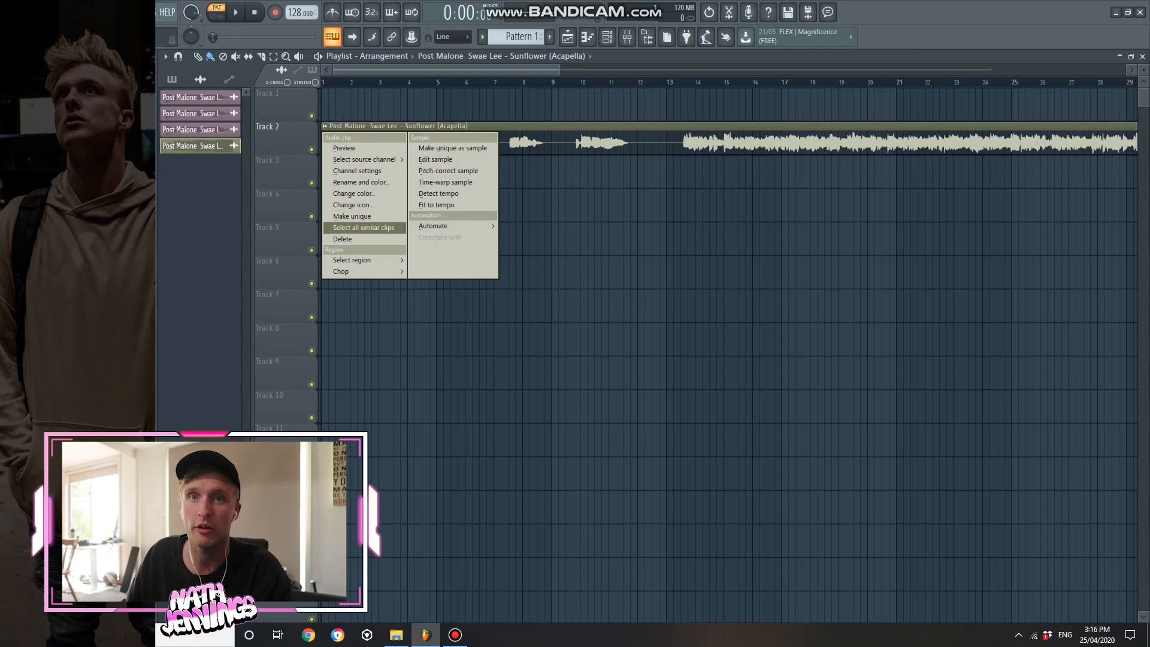
pyautogui.moveTo(437, 205)
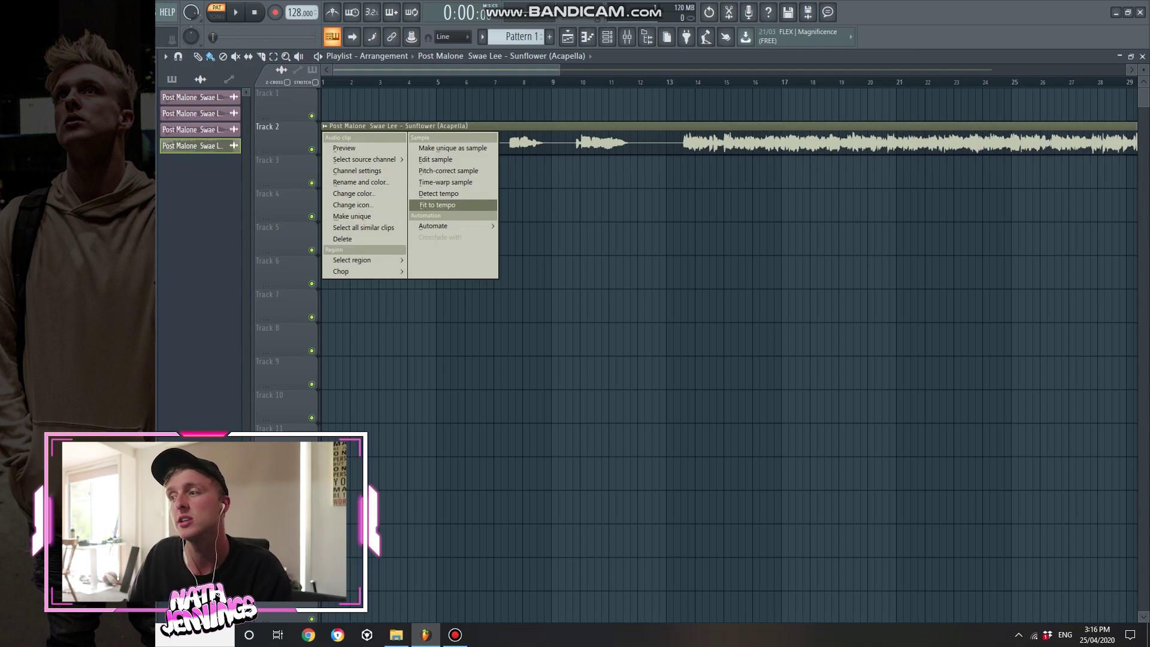
pyautogui.click(436, 204)
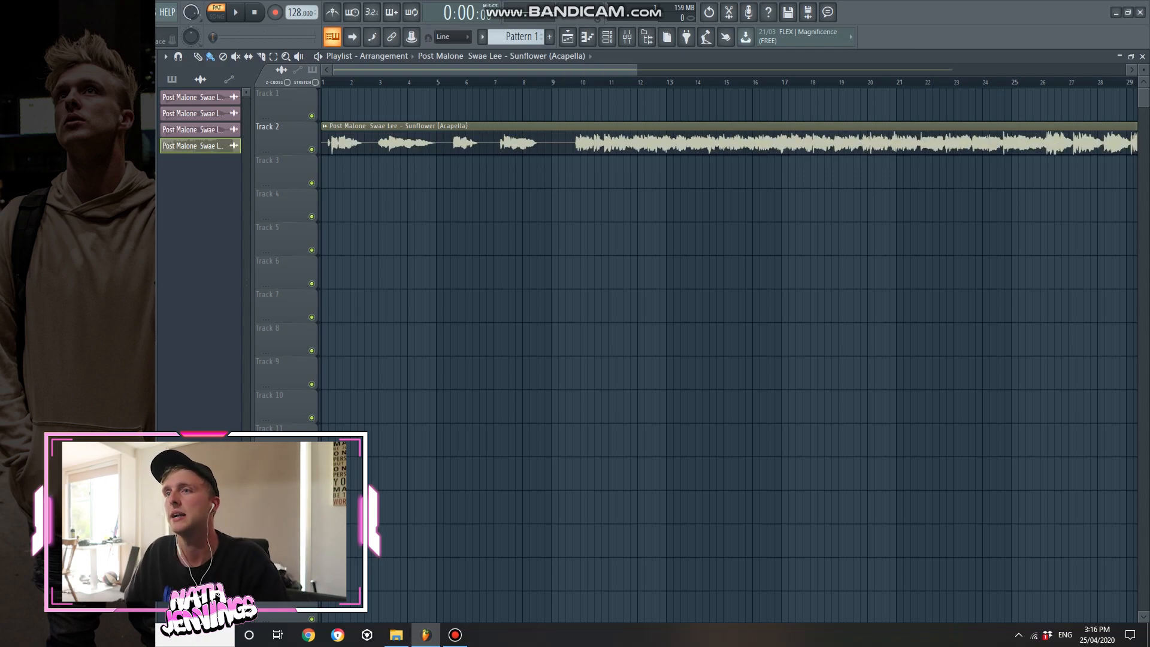
# Switch to Song mode and trim the acapella's left edge to just before bar 13.
pyautogui.click(236, 12)
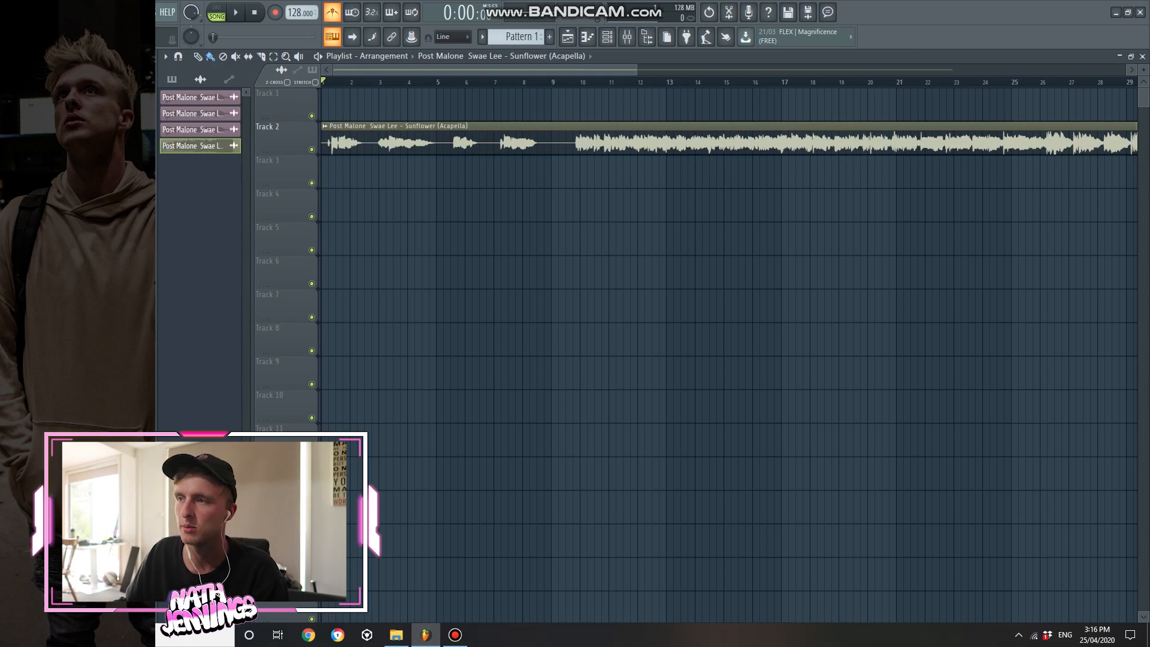
pyautogui.click(235, 13)
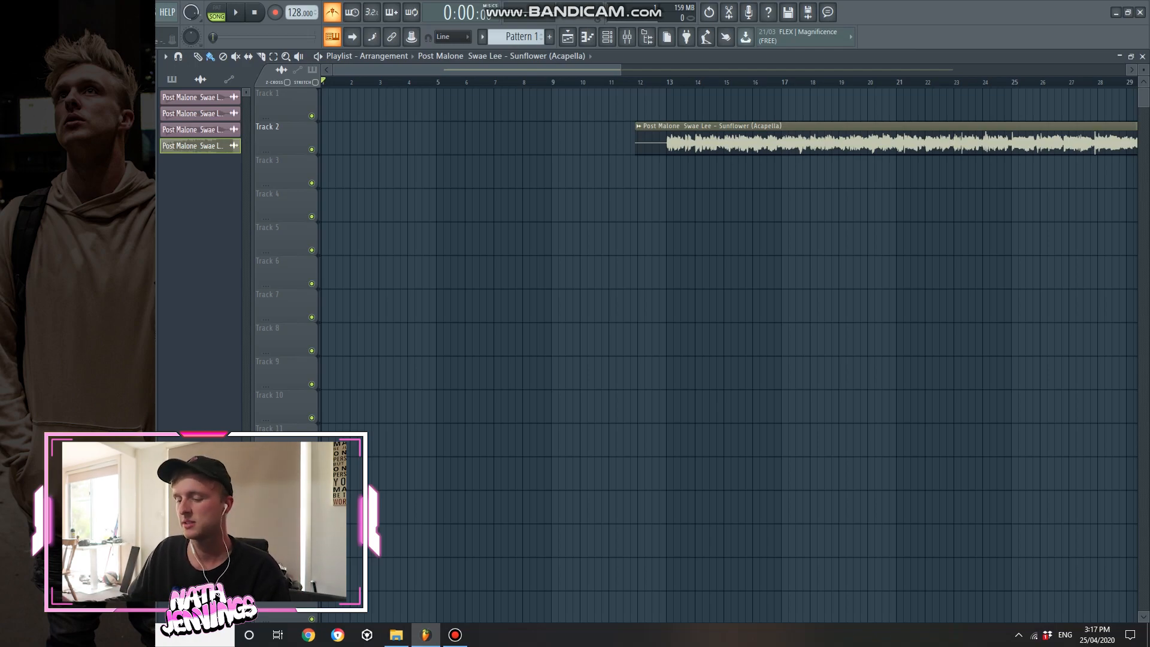
pyautogui.click(233, 12)
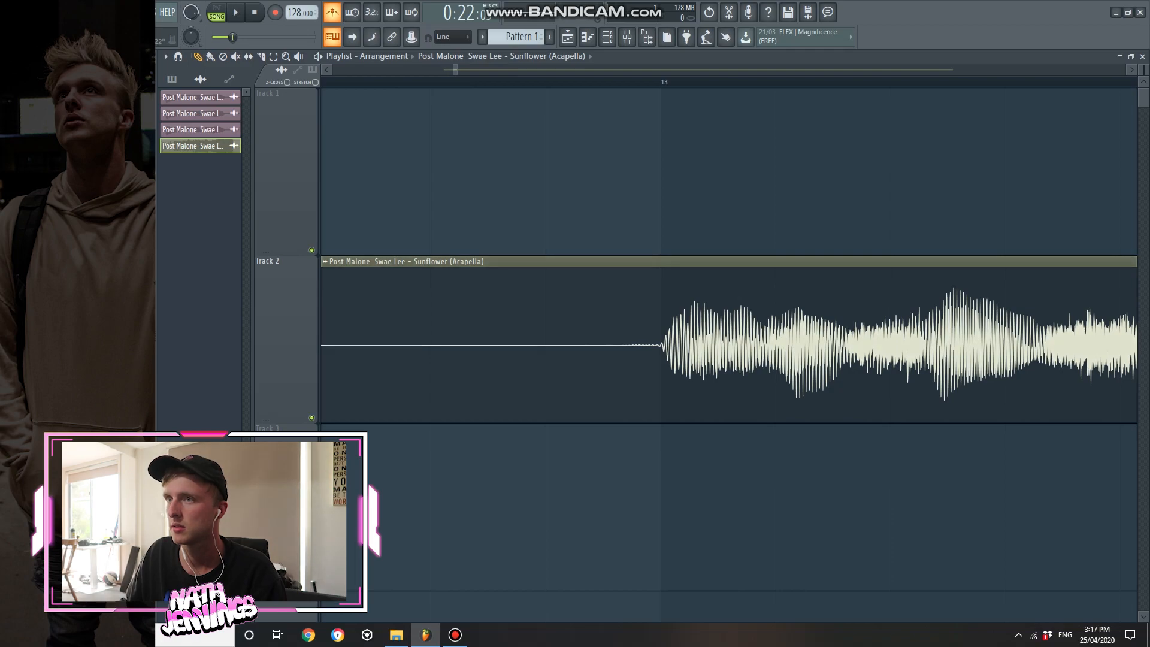
# Shorten the acapella clip to four bars and move it to bar 1 on Track 2.
pyautogui.click(234, 13)
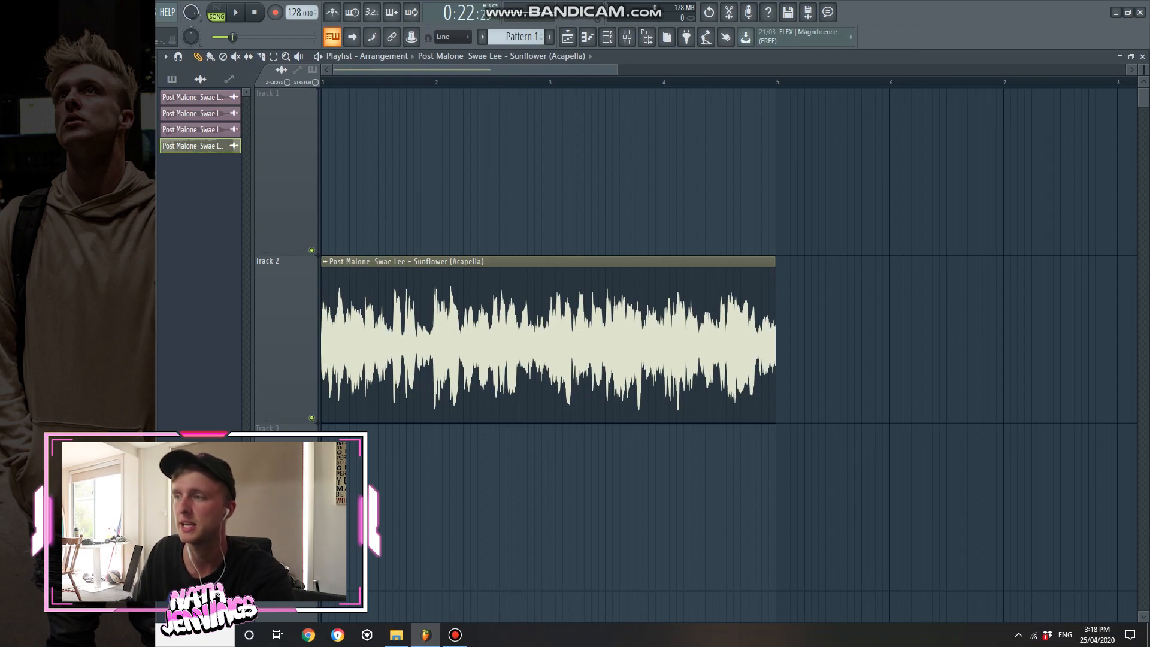
# Make the four-bar clip a unique sample (Part_4) and route it to a free mixer track.
pyautogui.rightClick(440, 330)
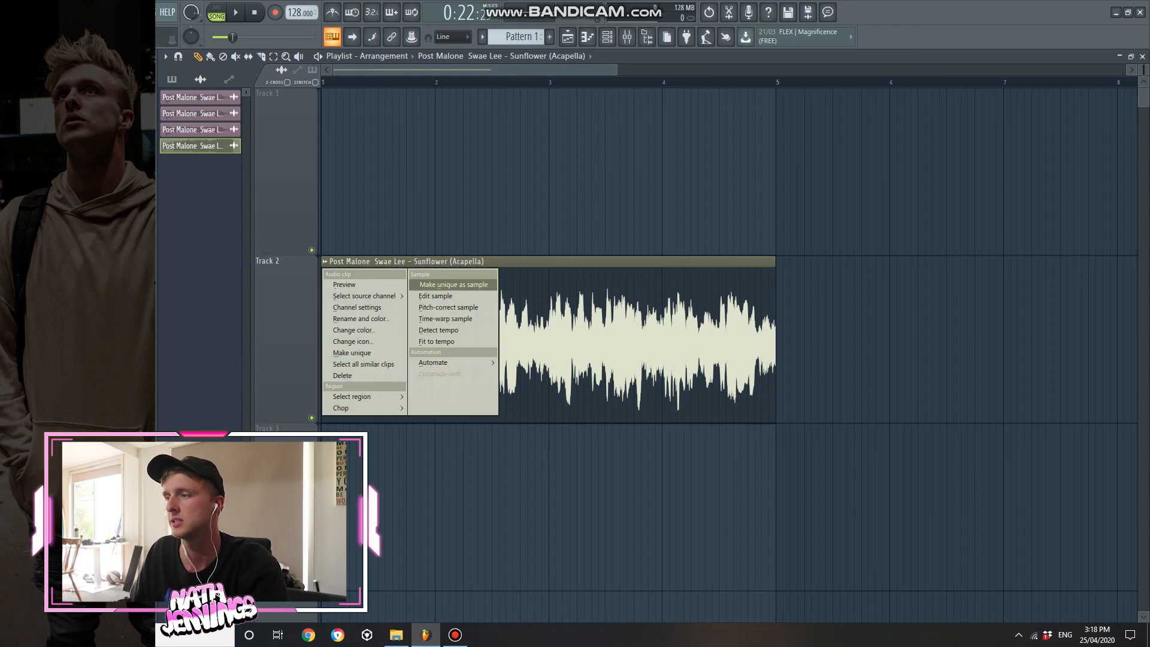
pyautogui.click(452, 285)
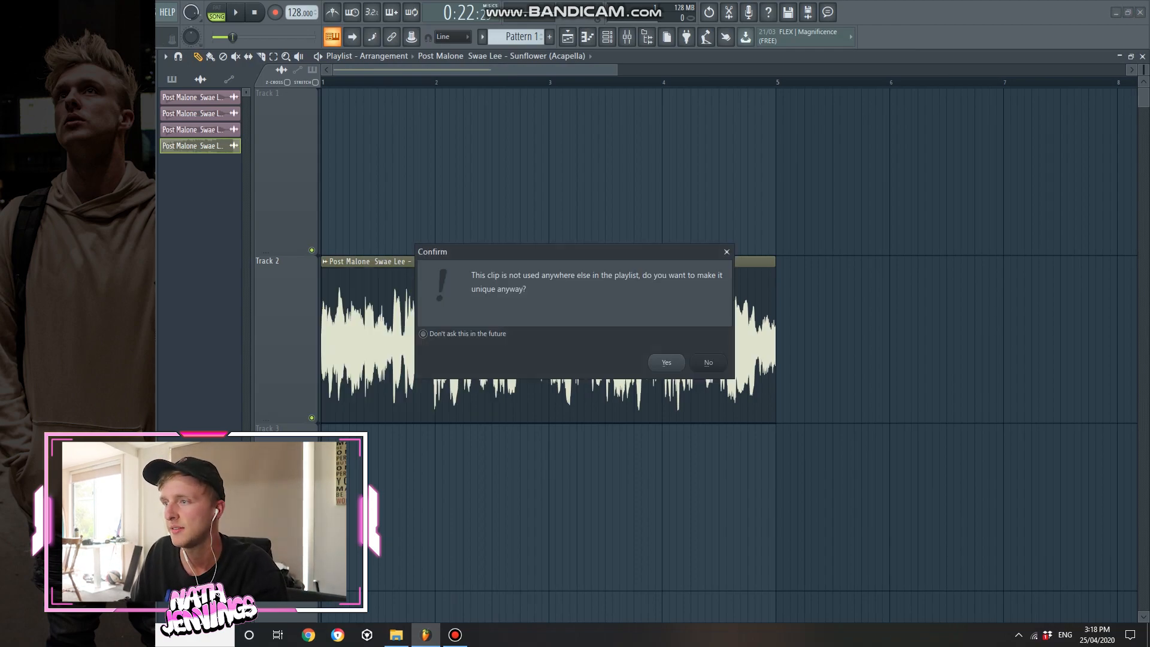
pyautogui.click(664, 362)
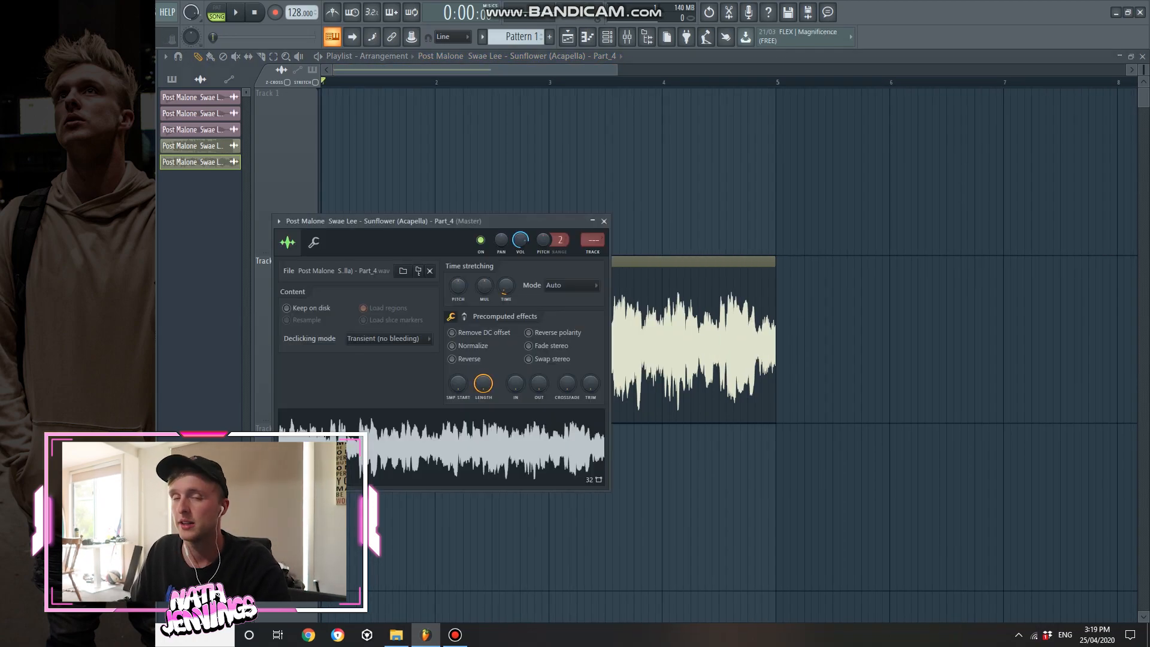
pyautogui.click(278, 221)
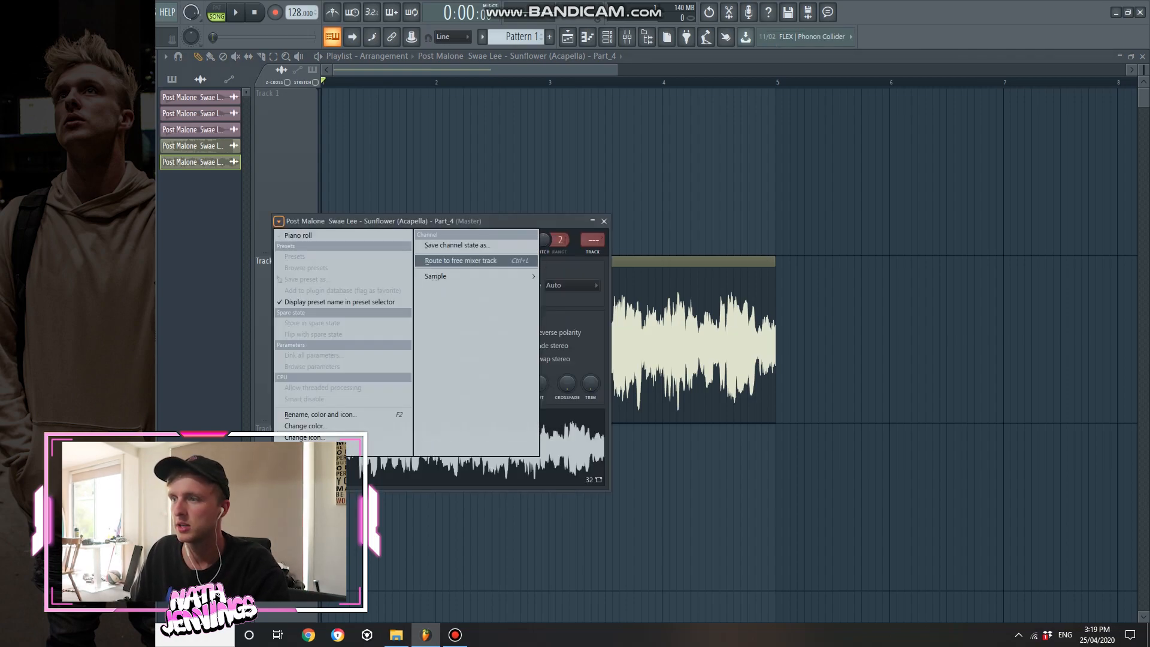
pyautogui.click(460, 260)
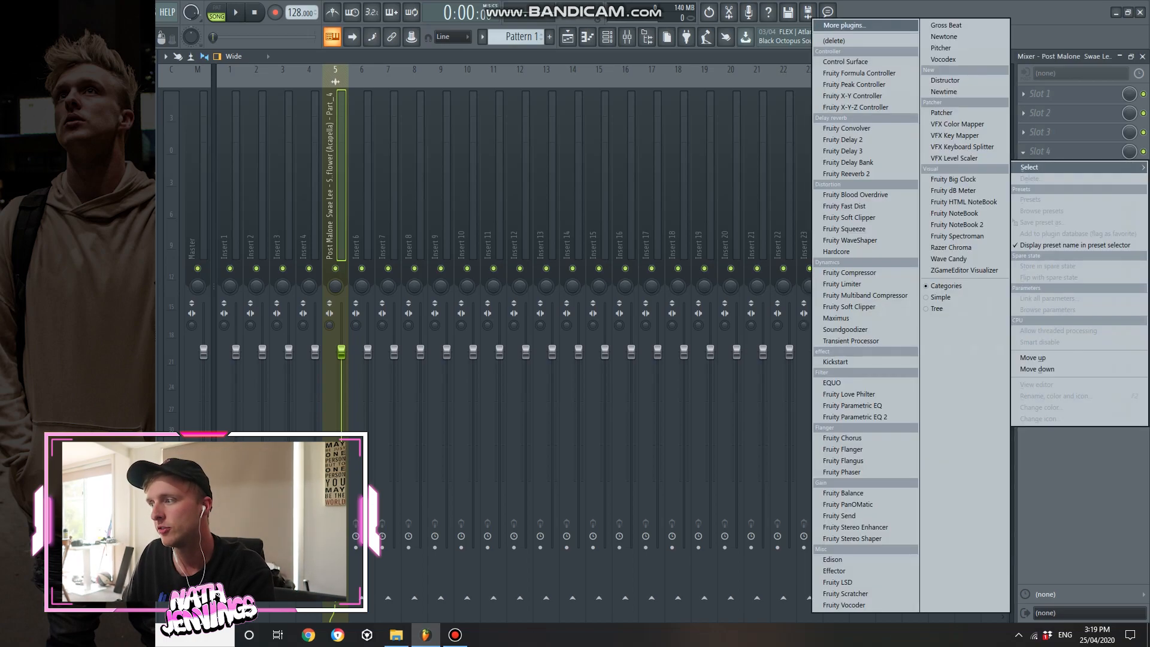
# Load Fruity Parametric EQ 2, Soundgoodizer and Kickstart, adjusting Soundgoodizer amount and Kickstart shape.
pyautogui.click(854, 417)
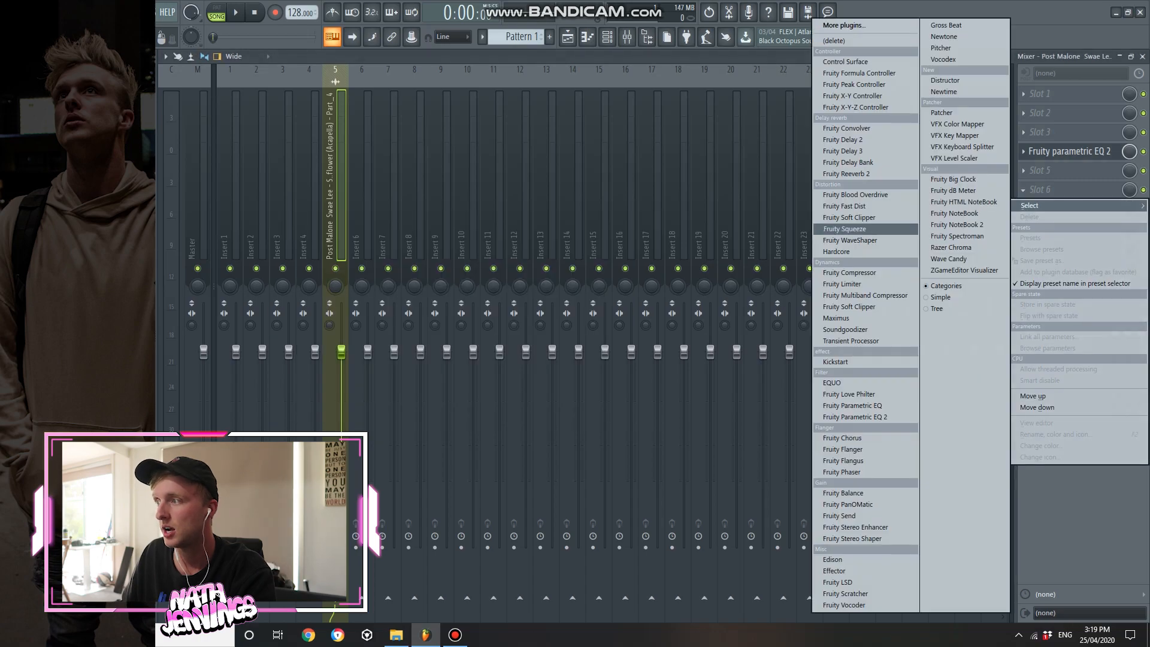
pyautogui.click(845, 329)
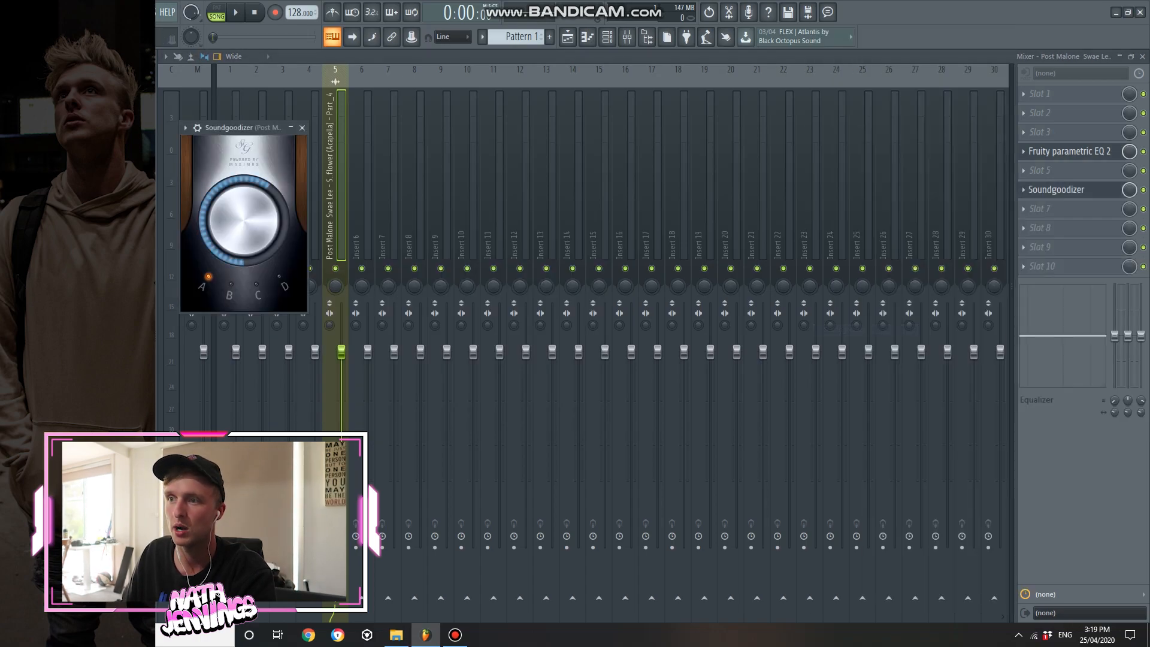
pyautogui.moveTo(242, 212); pyautogui.dragTo(227, 242)
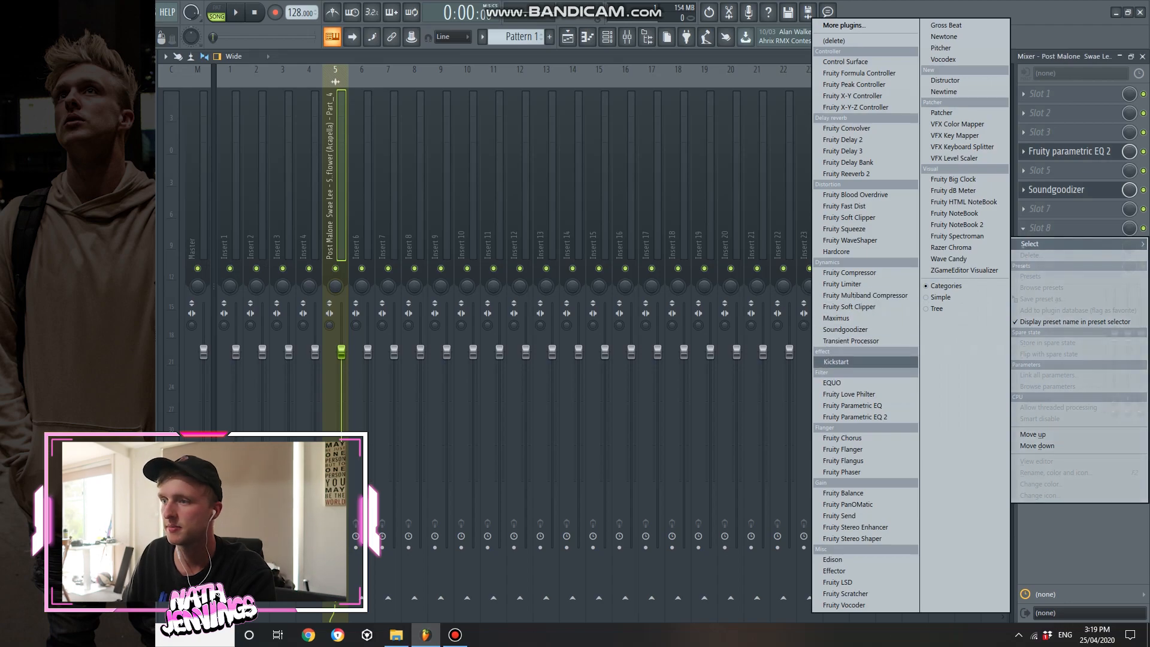
pyautogui.click(834, 361)
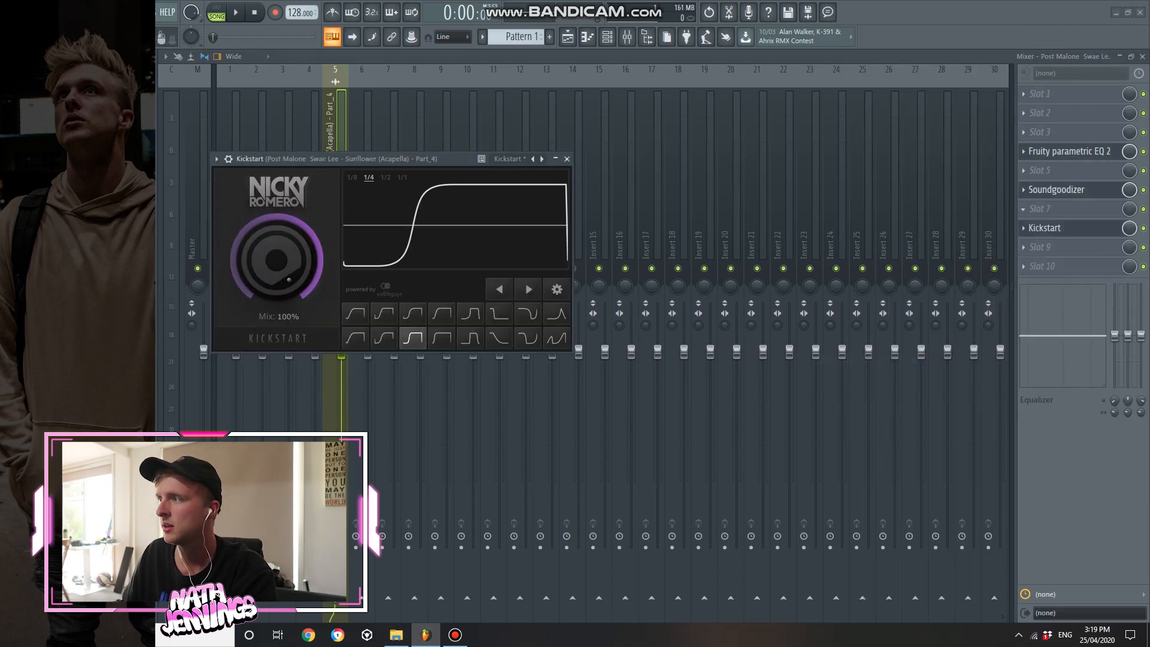
pyautogui.click(1058, 209)
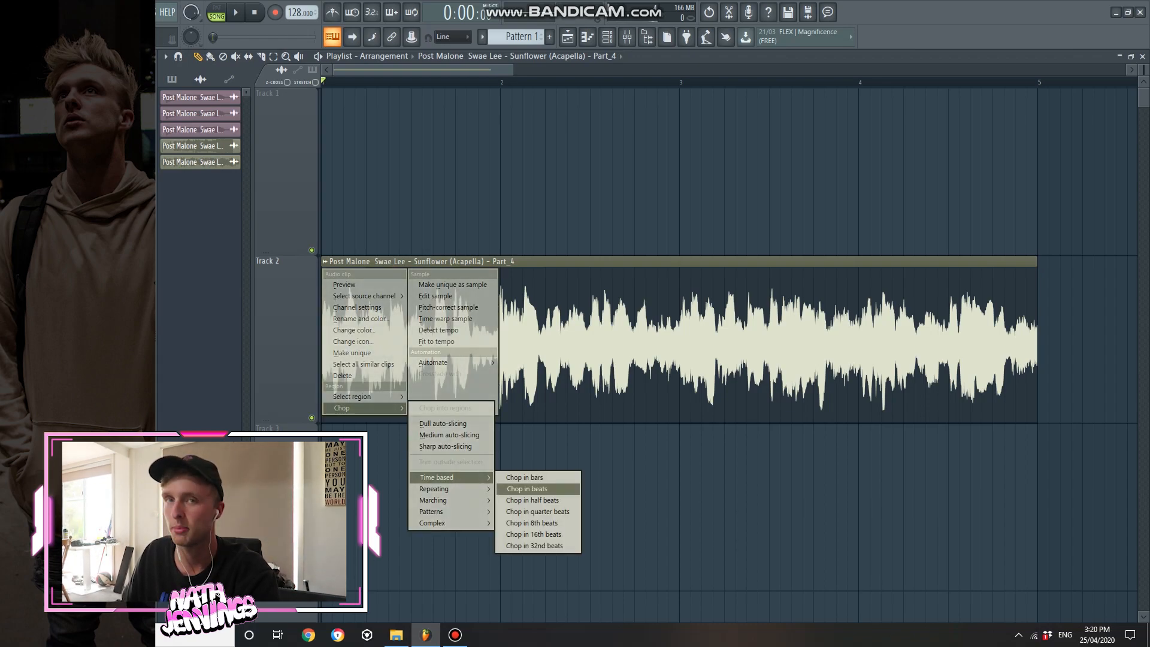
# Chop the acapella into beat slices, duplicate them onto Track 3 and rearrange them.
pyautogui.click(526, 488)
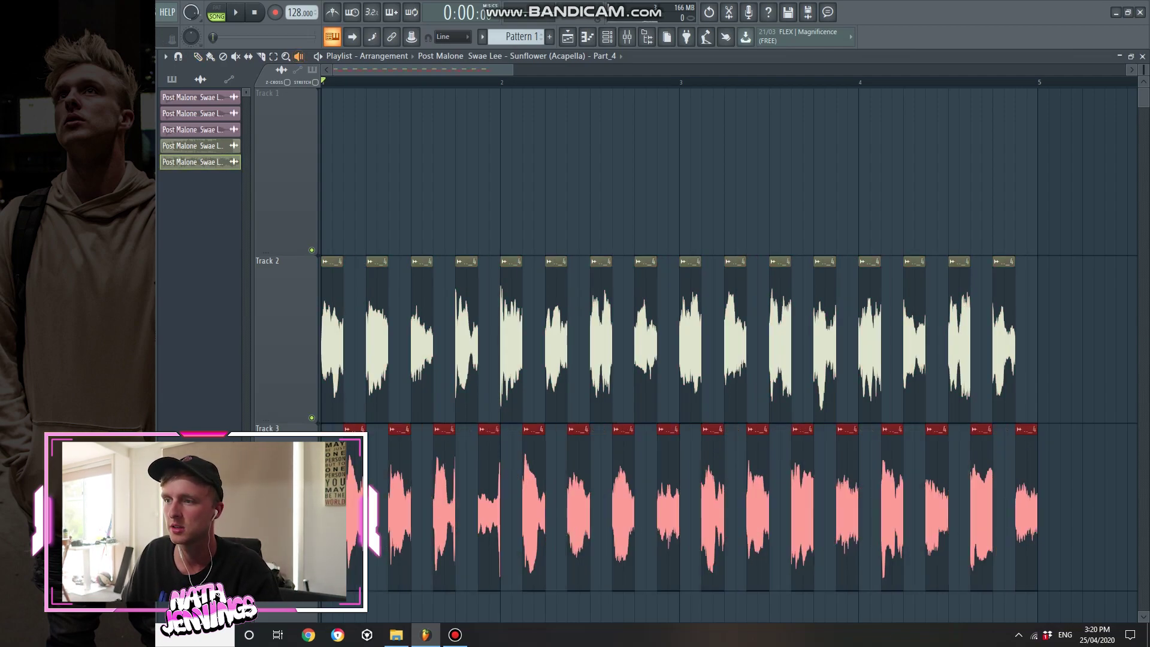
pyautogui.click(235, 12)
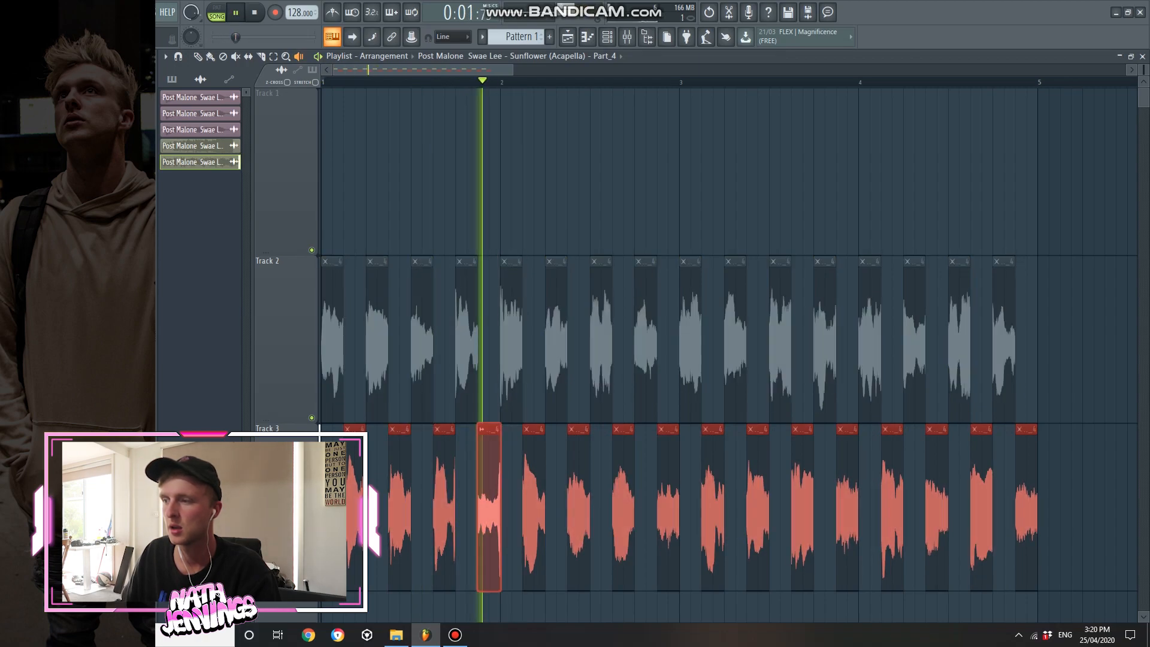
pyautogui.click(254, 12)
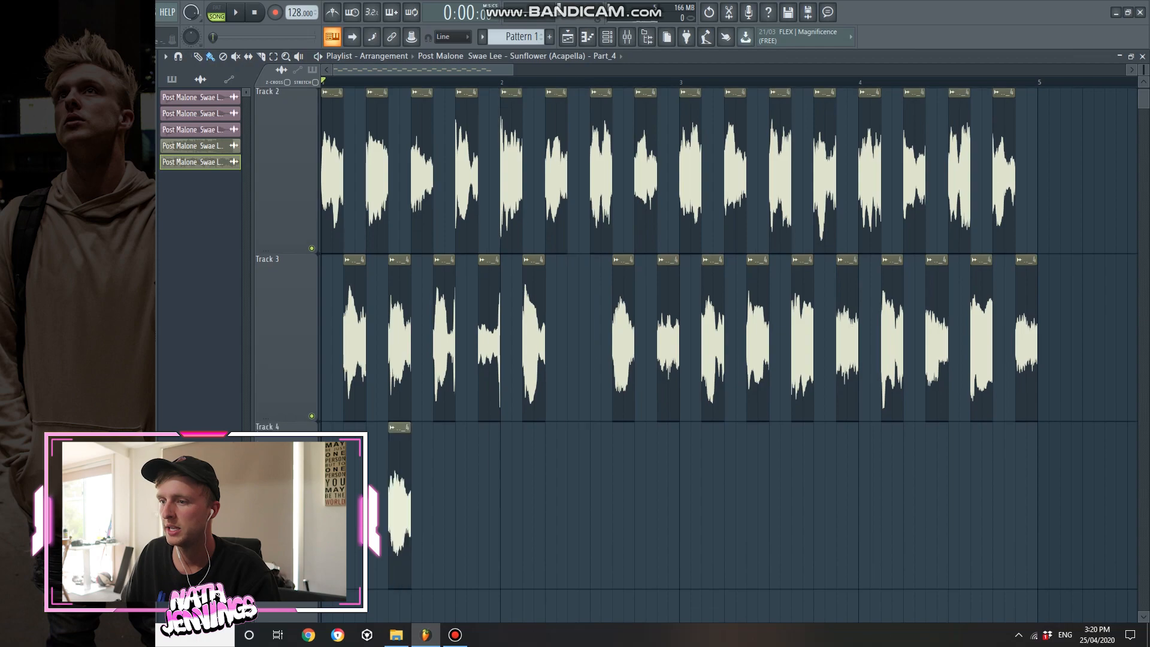
pyautogui.scroll(-3)
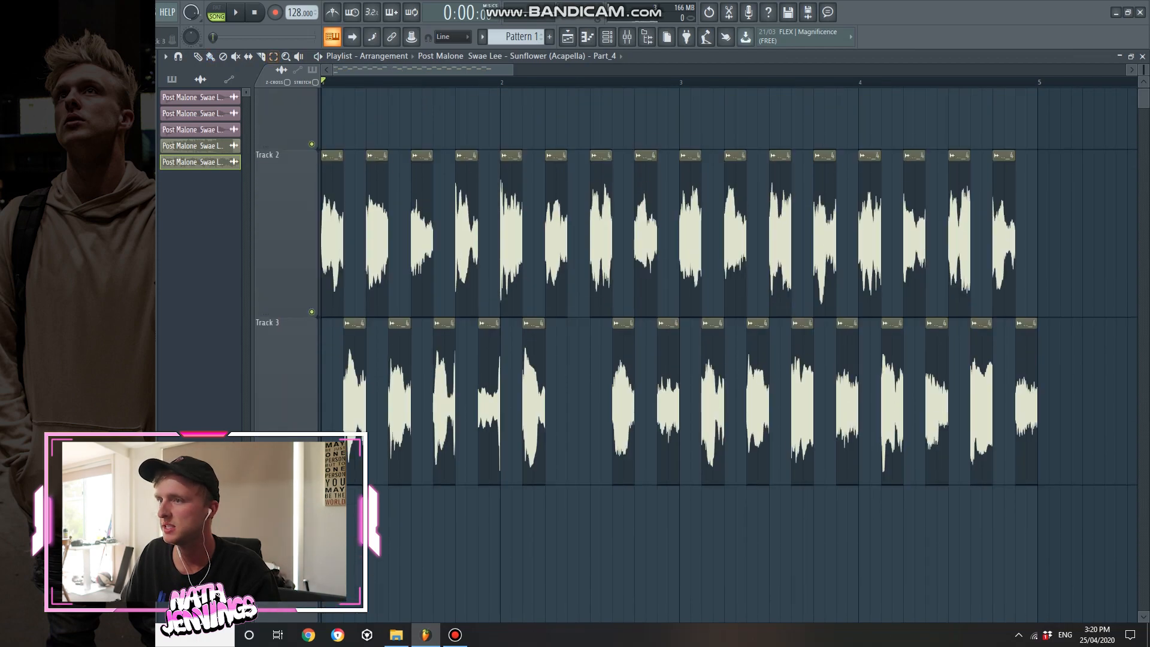
pyautogui.click(626, 37)
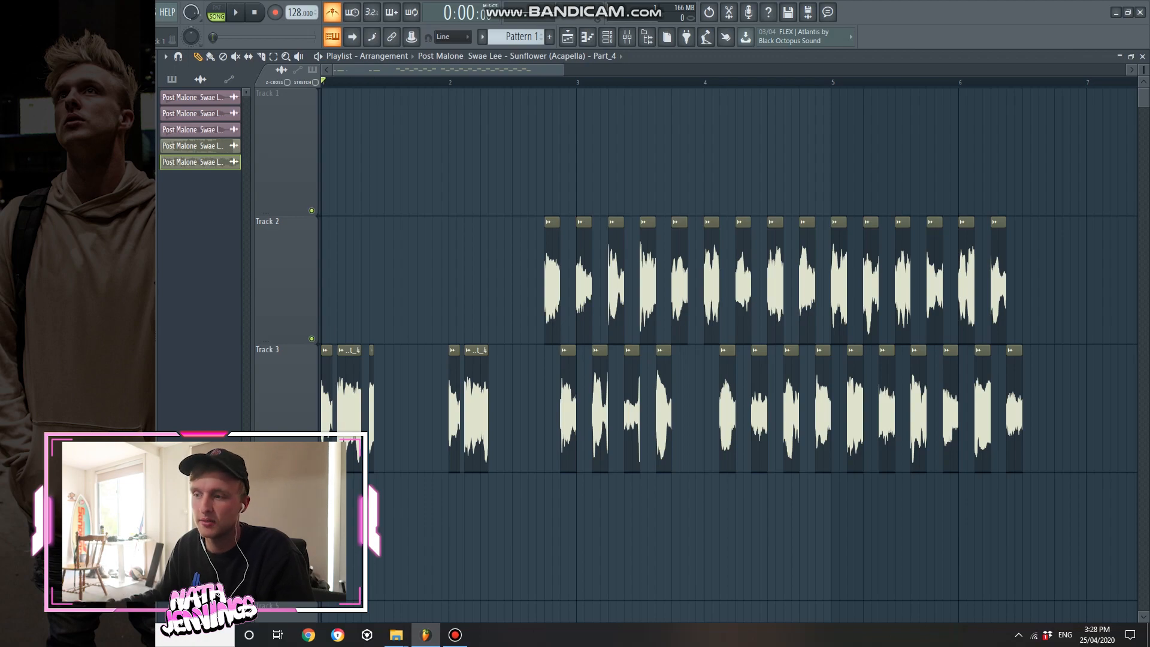
# Start a new project with the iKON Love Scenario acapella on Track 2 plus a Slicex channel.
pyautogui.click(235, 13)
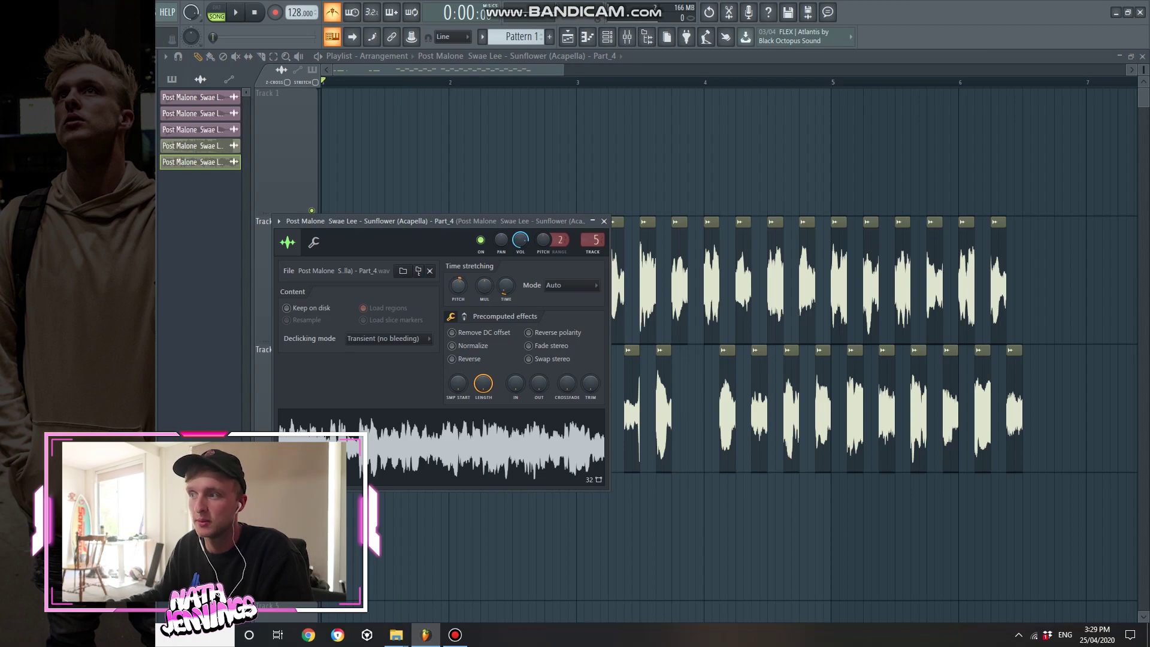
pyautogui.click(235, 12)
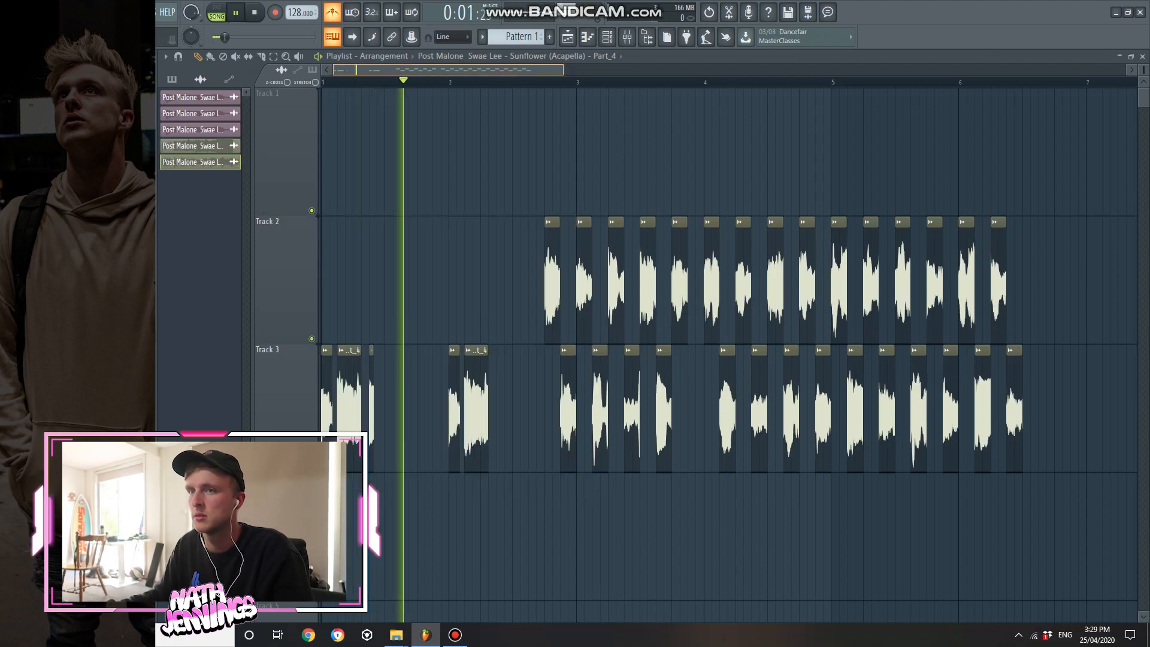
pyautogui.click(254, 13)
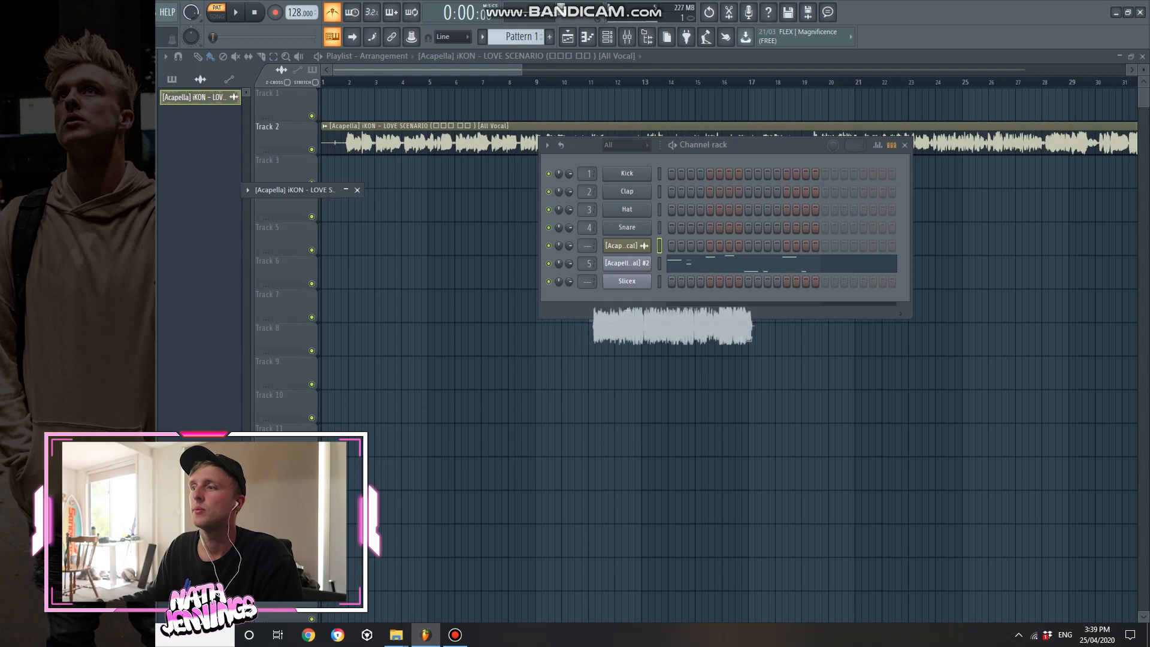
# Open the acapella channel and load its sample into the Slicex instrument.
pyautogui.doubleClick(626, 262)
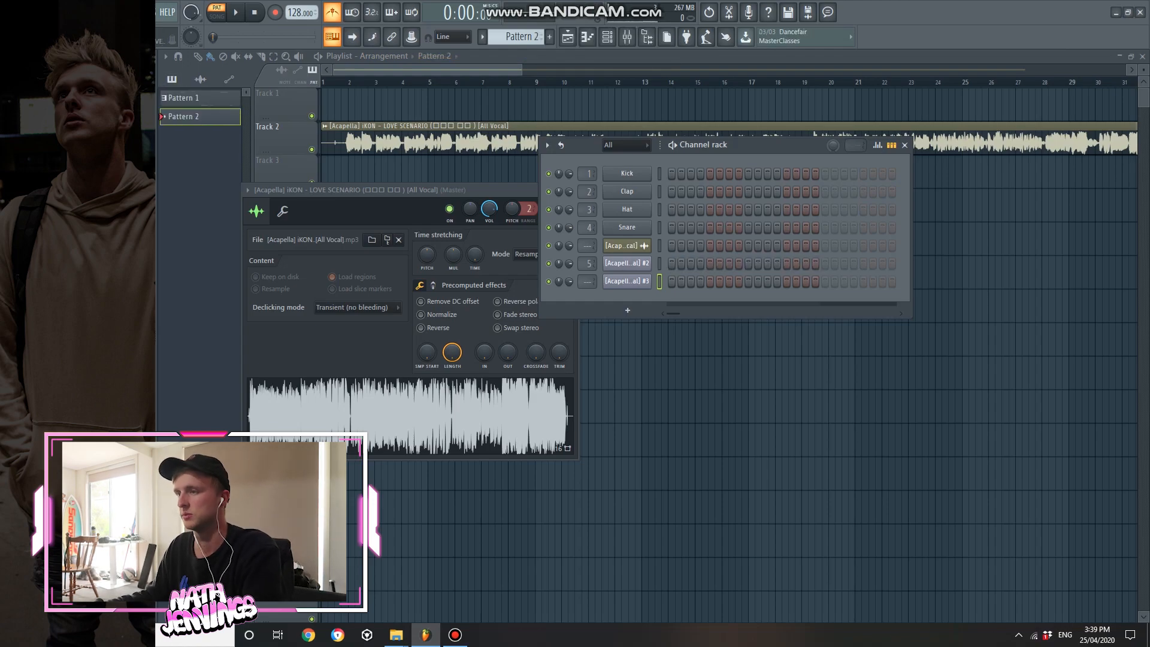
pyautogui.doubleClick(626, 280)
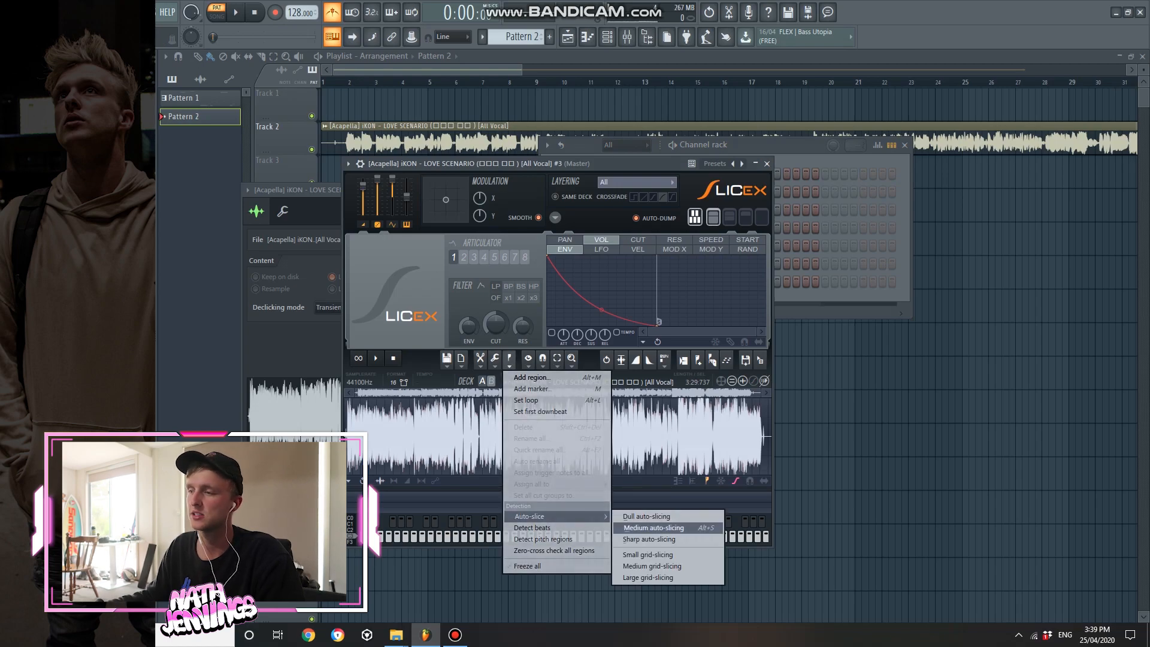
# Apply Medium auto-slicing in Slicex and play back the sliced notes in the piano roll.
pyautogui.click(653, 527)
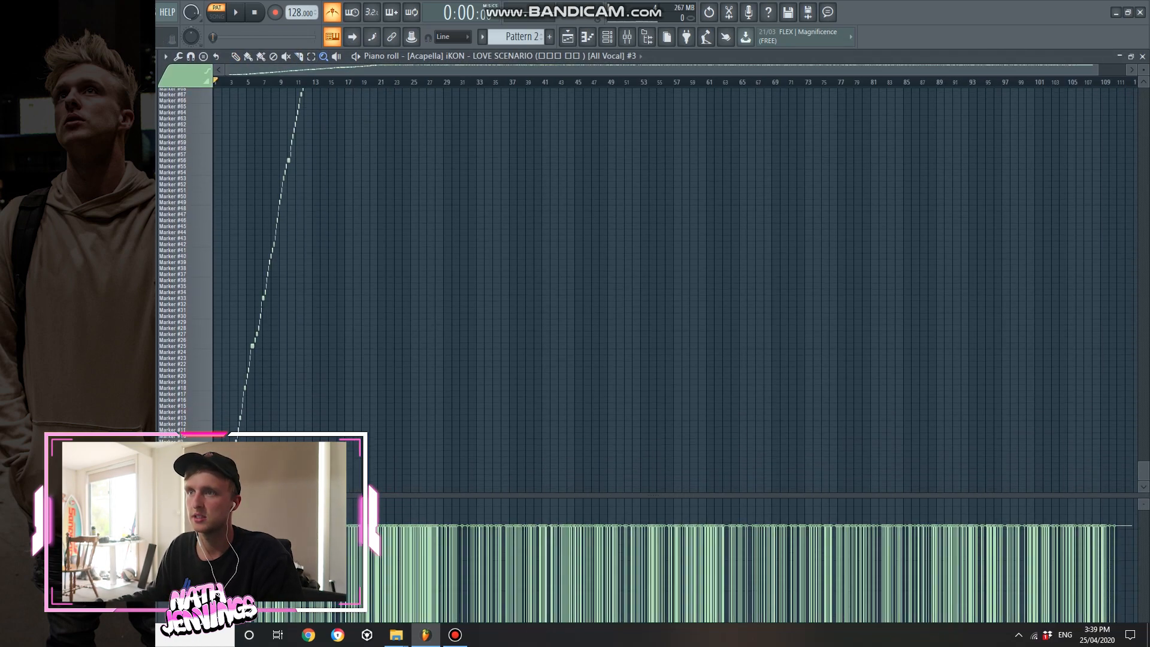
pyautogui.click(236, 12)
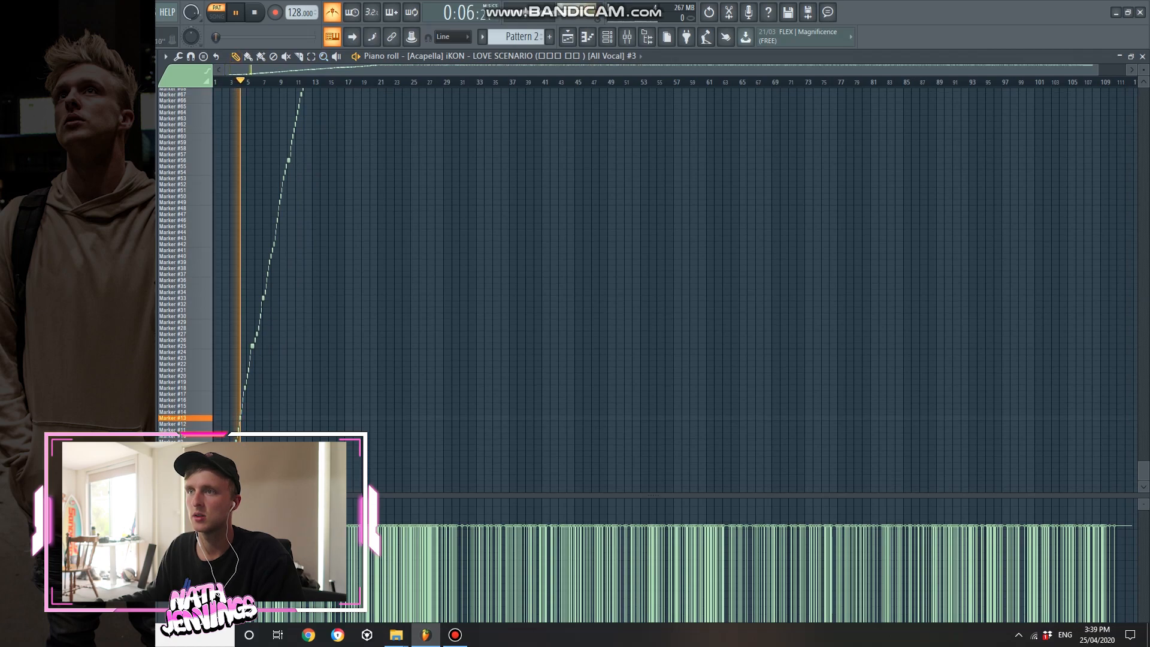
pyautogui.click(253, 13)
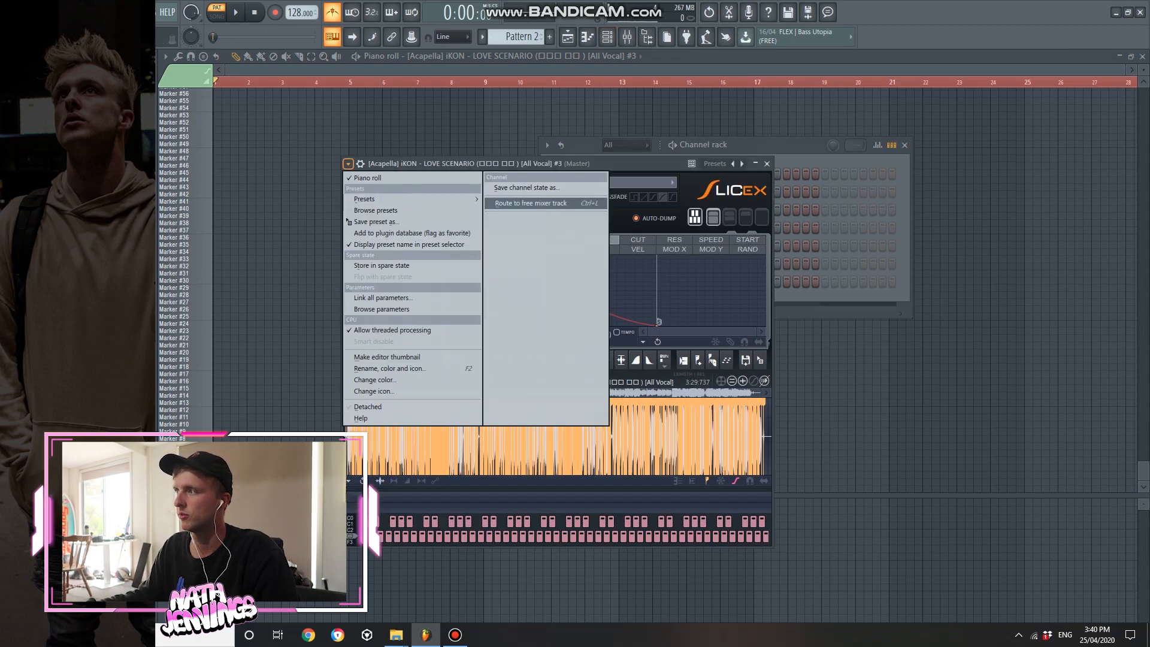
# Route the sliced acapella to a free insert, add Fruity Reeverb 2 and Soundgoodizer, then return to Playlist.
pyautogui.click(530, 203)
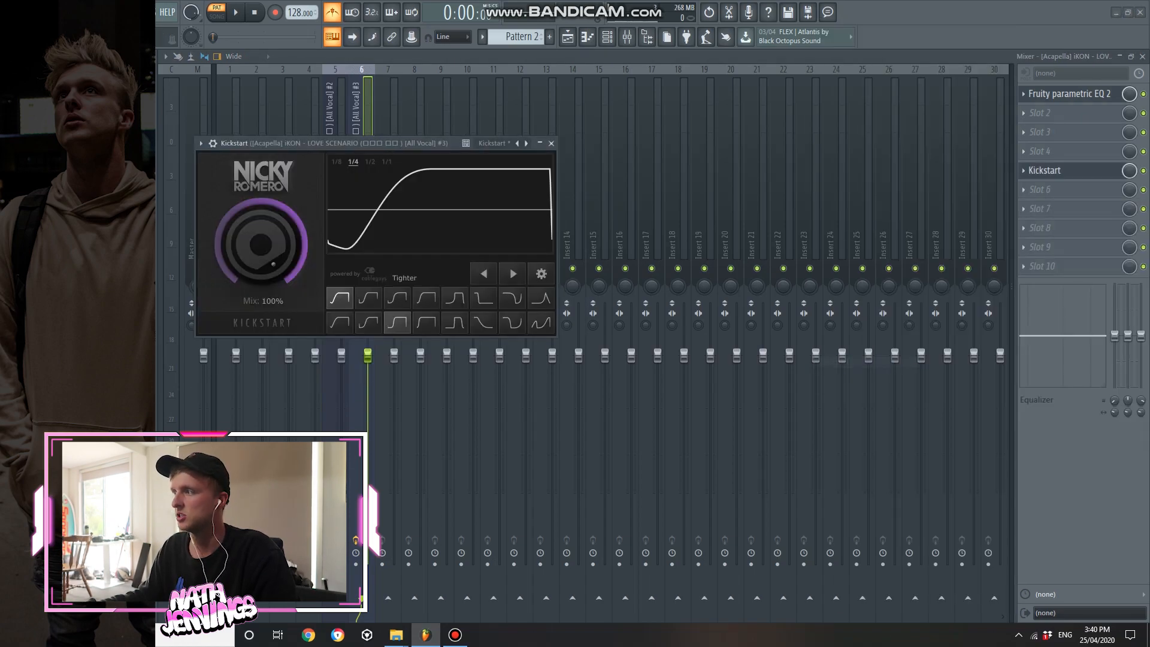
pyautogui.click(368, 322)
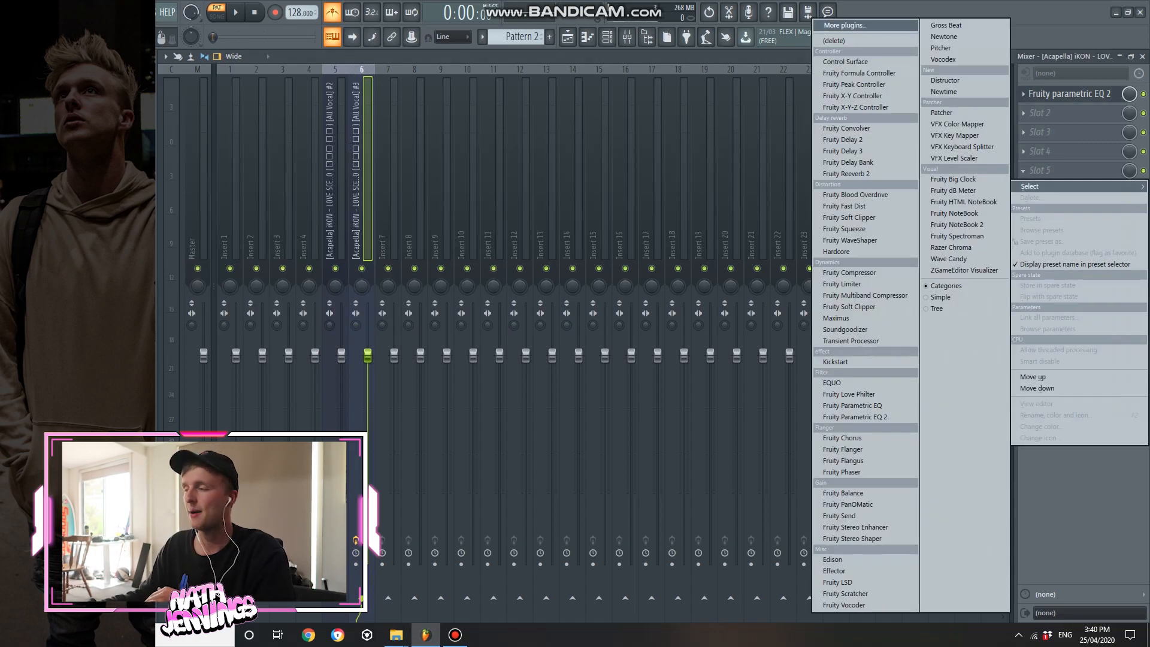
pyautogui.moveTo(948, 258)
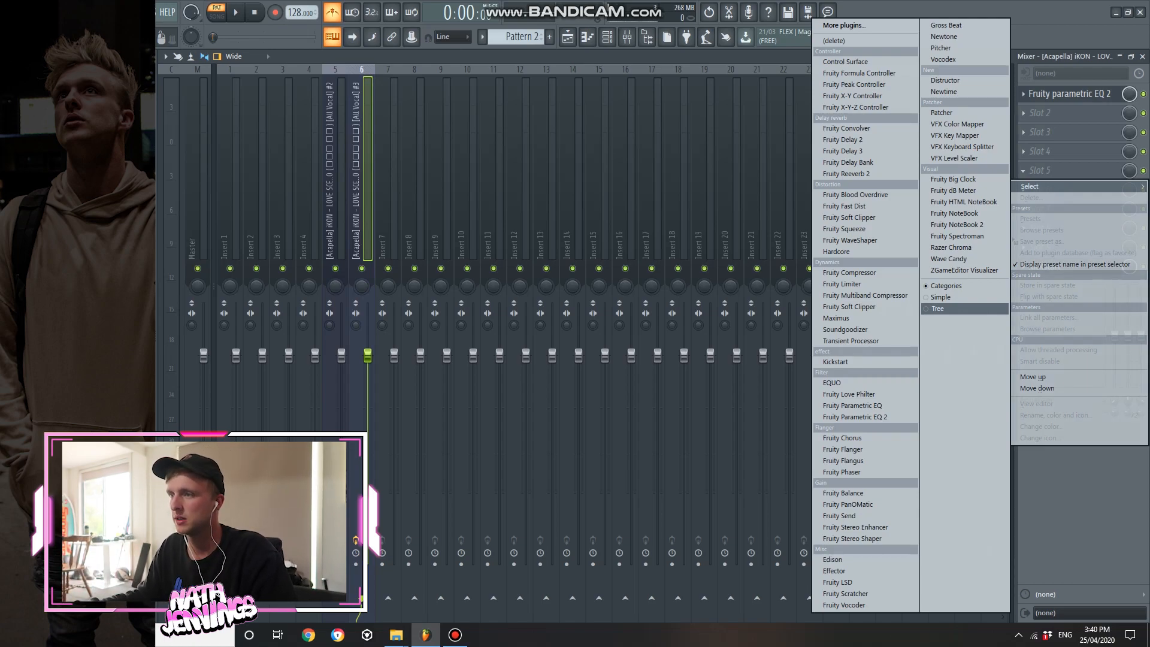
pyautogui.click(846, 173)
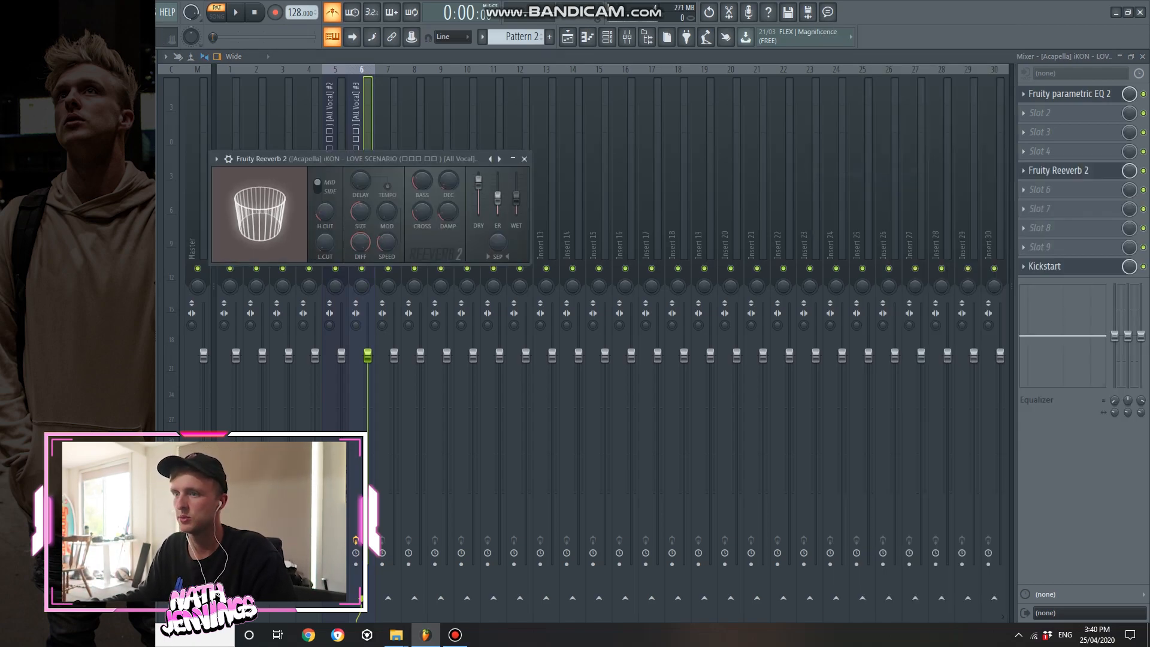
pyautogui.click(525, 159)
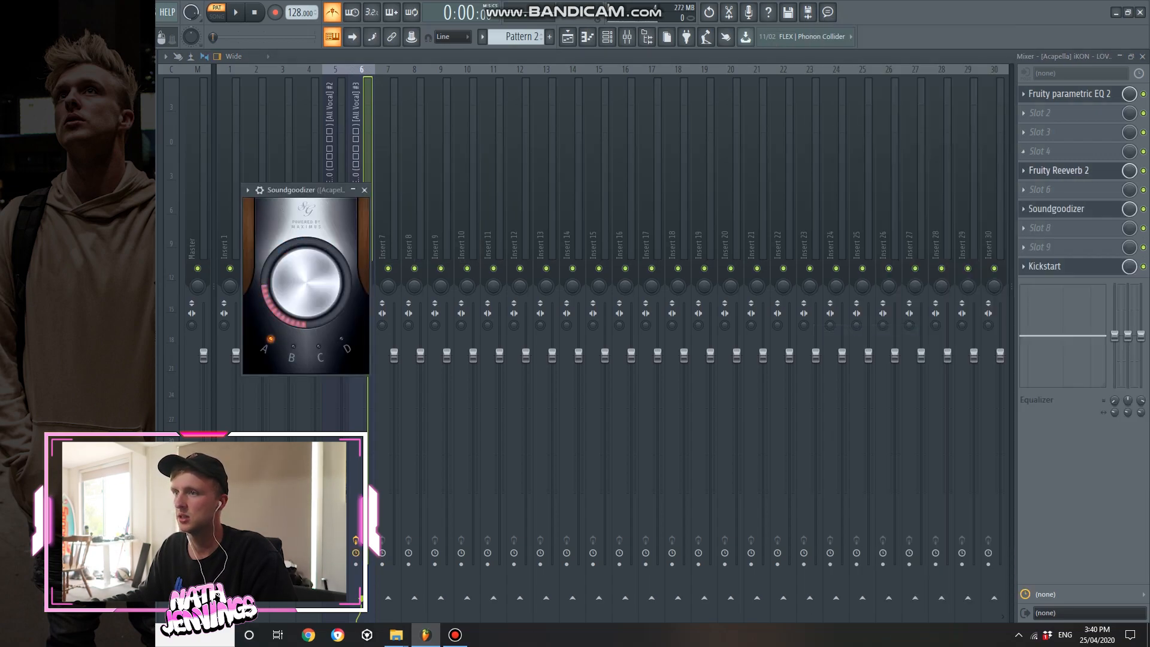
pyautogui.click(364, 190)
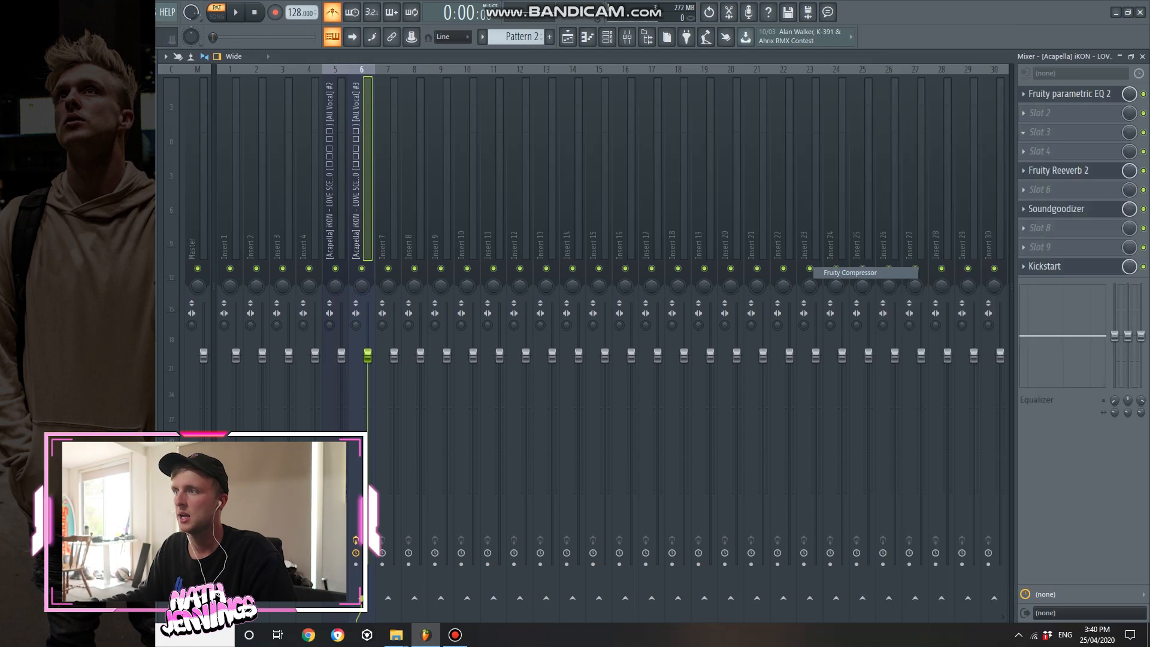
pyautogui.click(849, 272)
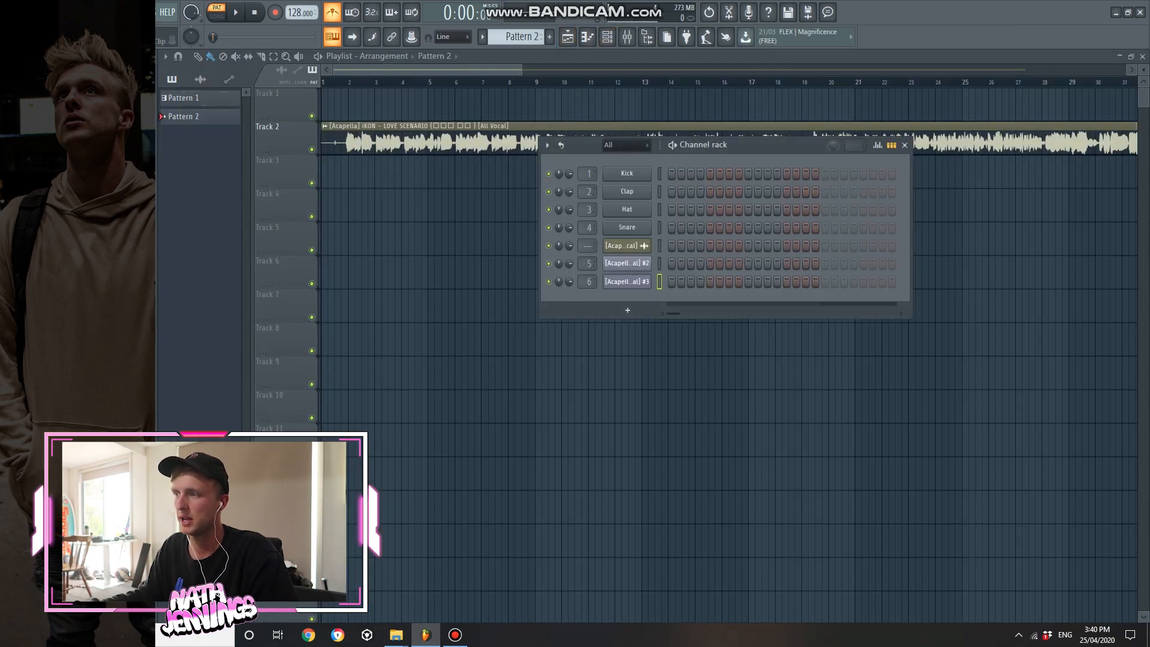
# In the [All Vocal] #2 piano roll, audition slice Marker #109 and draw a slice melody.
pyautogui.click(626, 281)
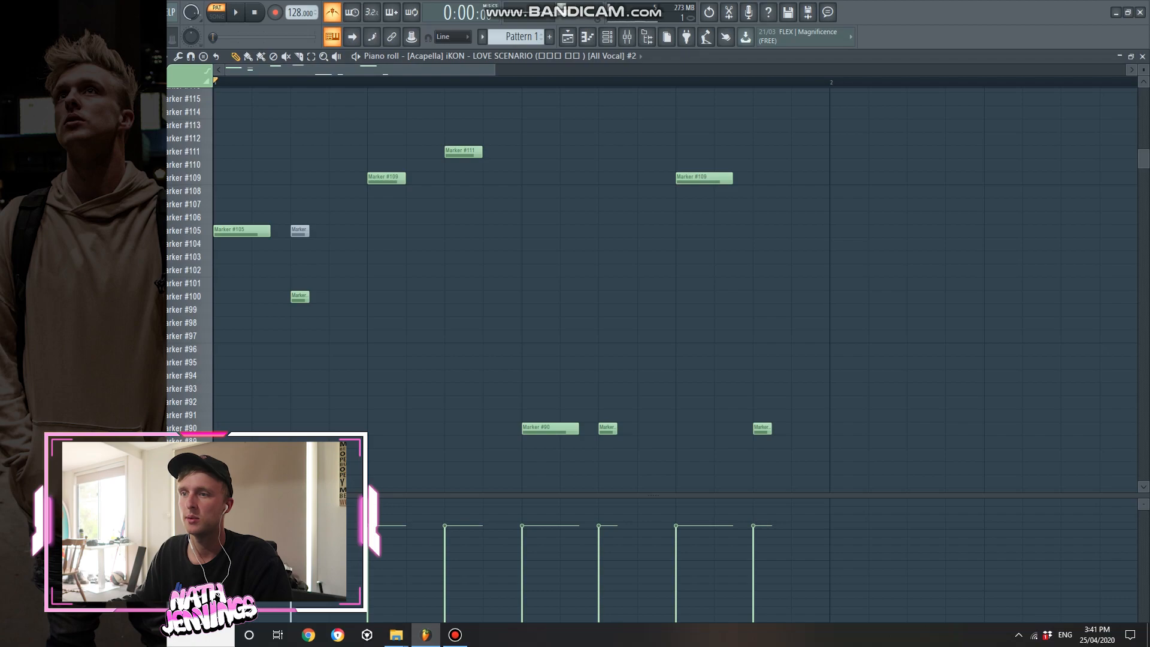
pyautogui.click(187, 177)
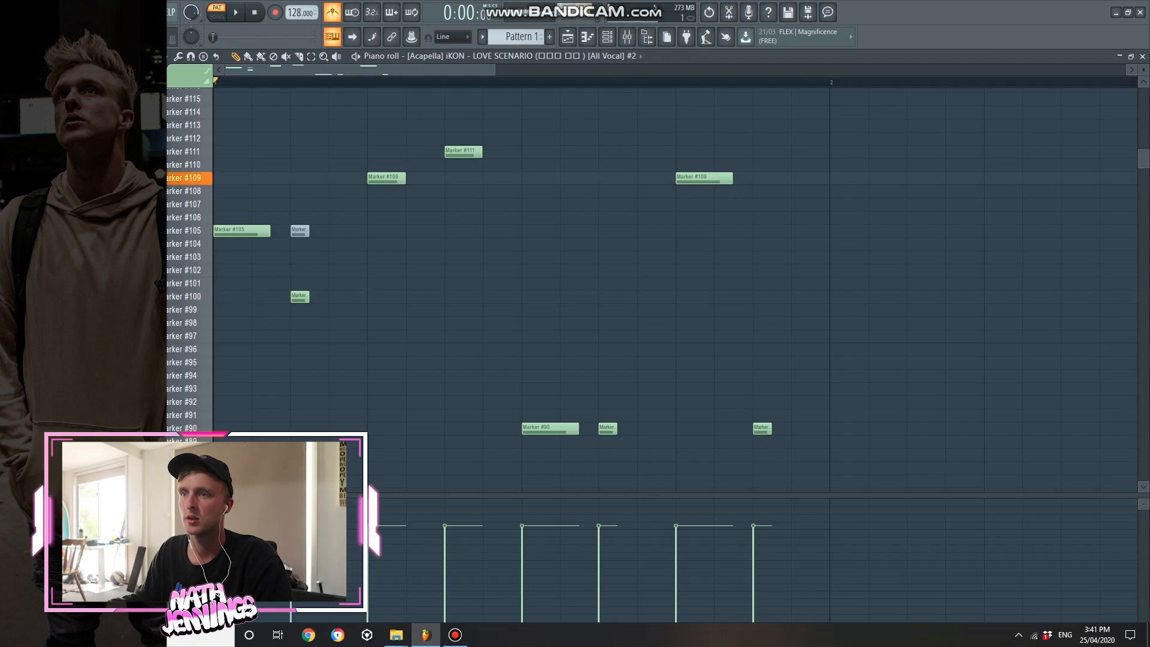
pyautogui.click(183, 178)
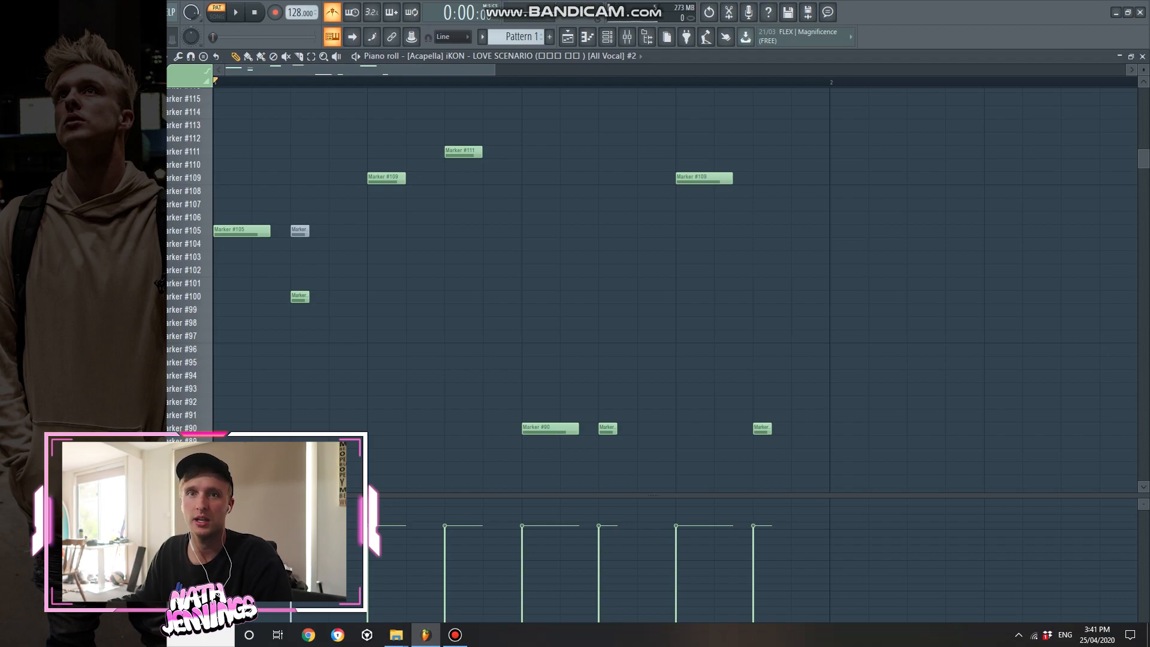
pyautogui.click(233, 12)
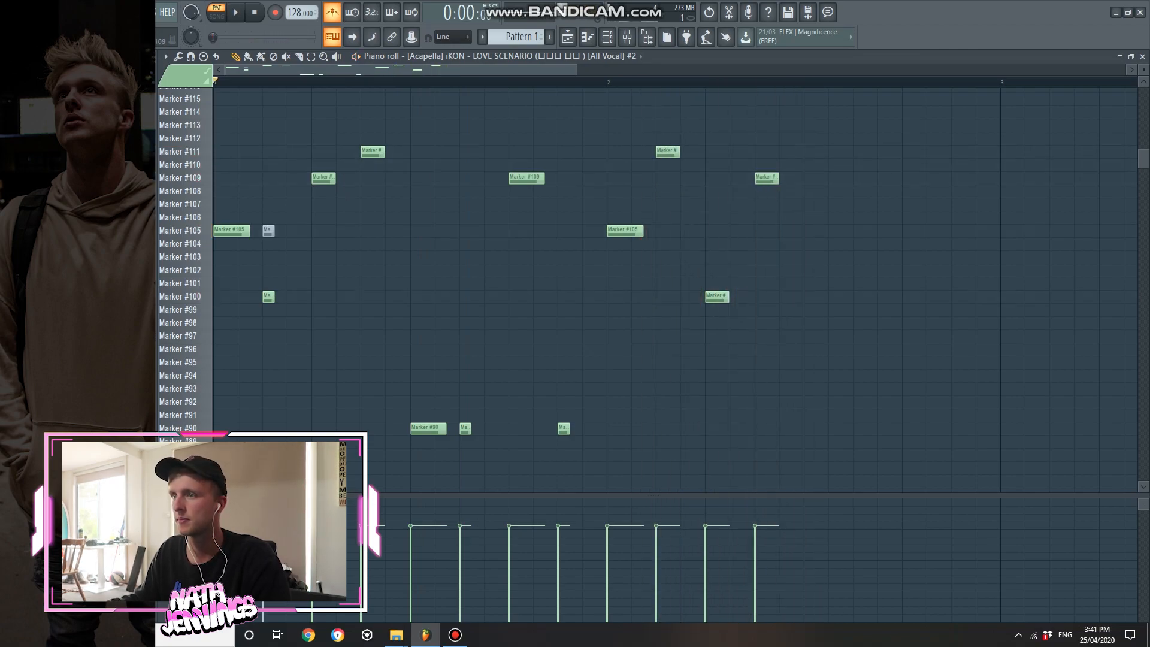
# Swap a bar-2 slice, add higher slice notes late in bar 2, and play it back.
pyautogui.click(233, 11)
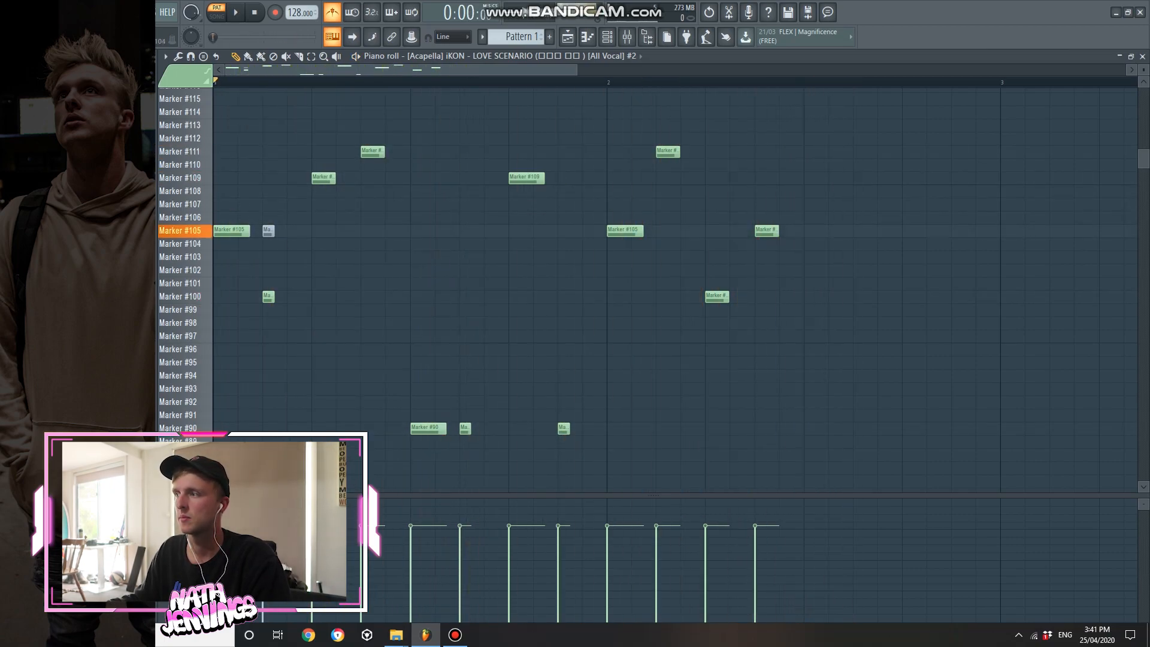
pyautogui.click(235, 12)
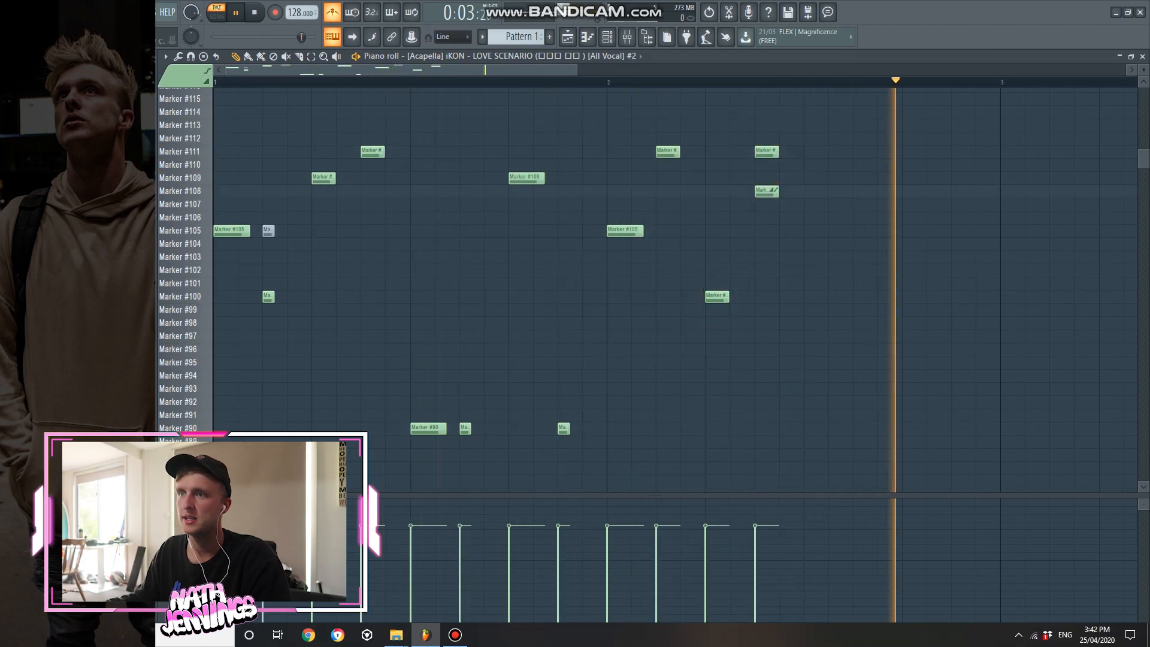
pyautogui.click(254, 13)
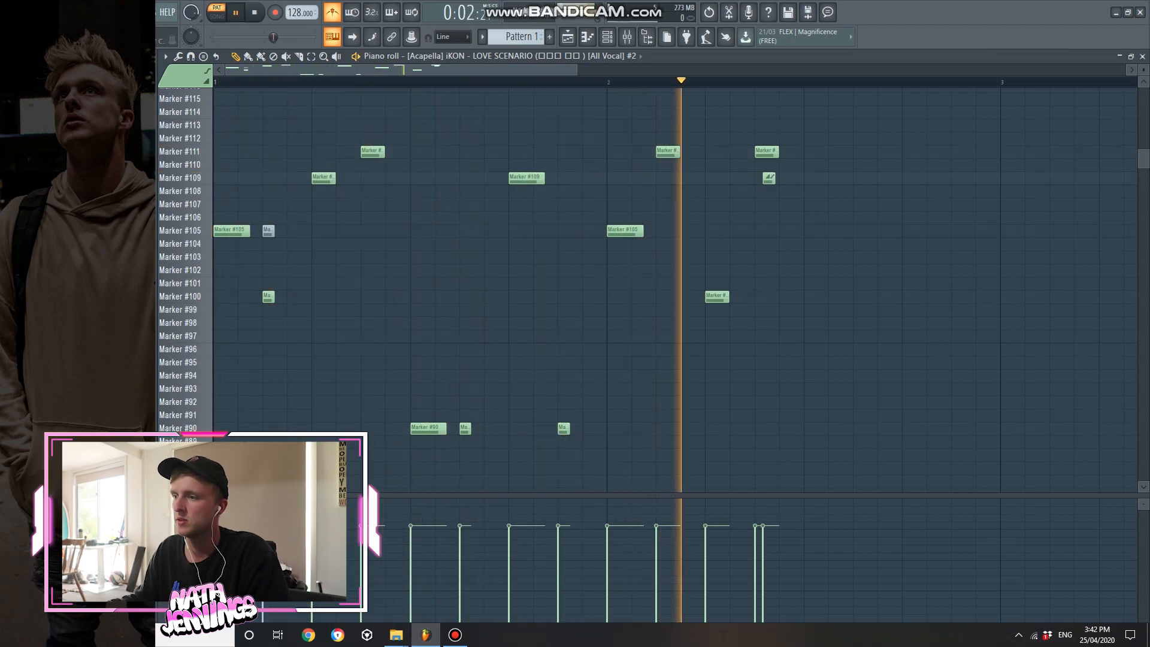
pyautogui.click(254, 13)
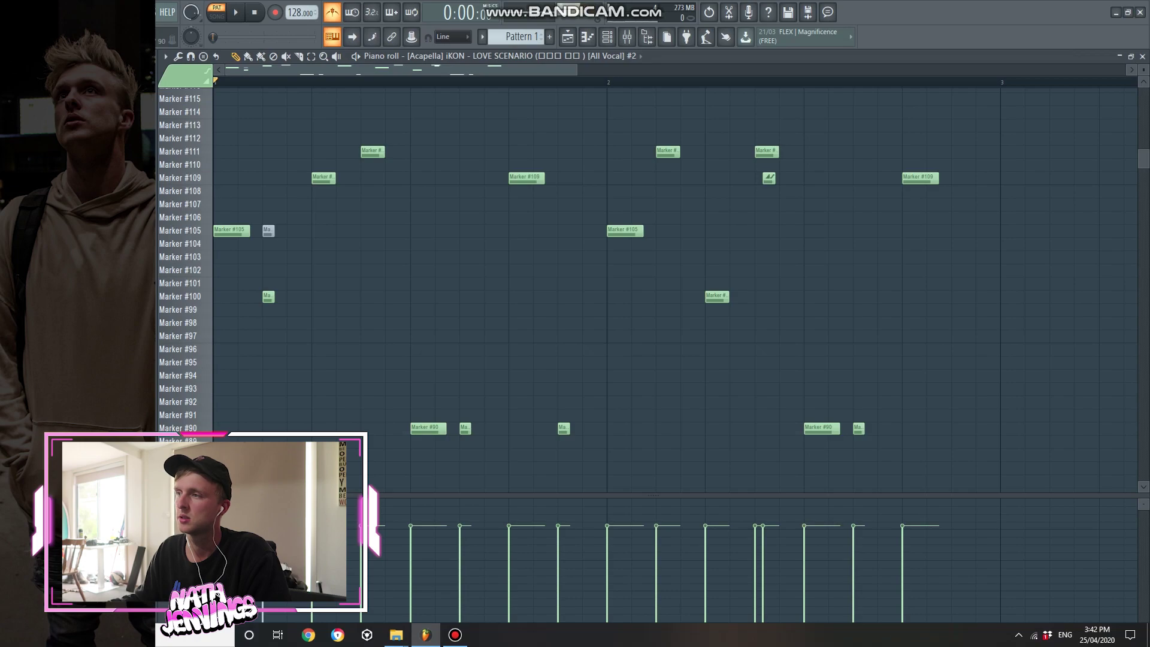
pyautogui.click(235, 13)
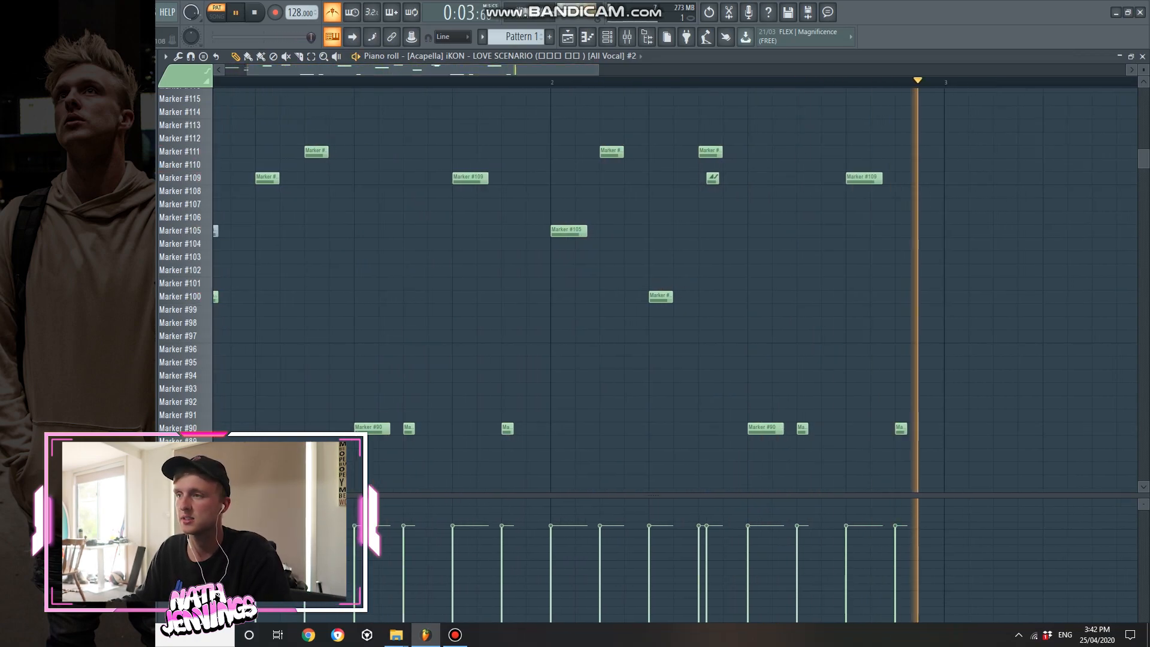
pyautogui.click(254, 12)
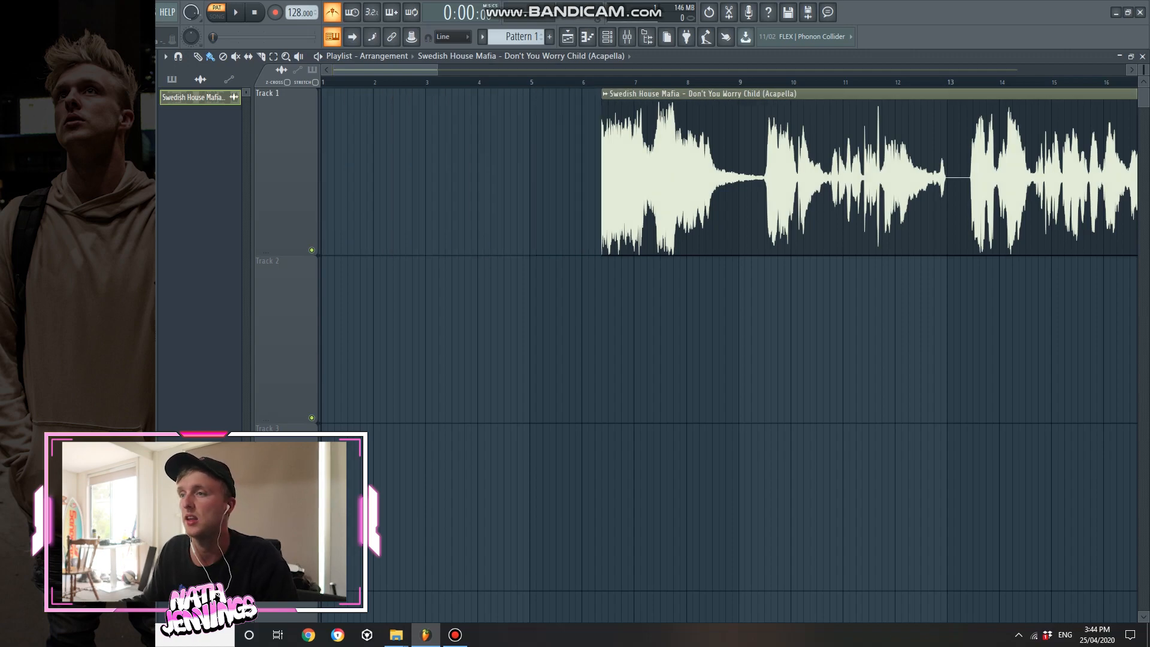
pyautogui.hscroll(3)
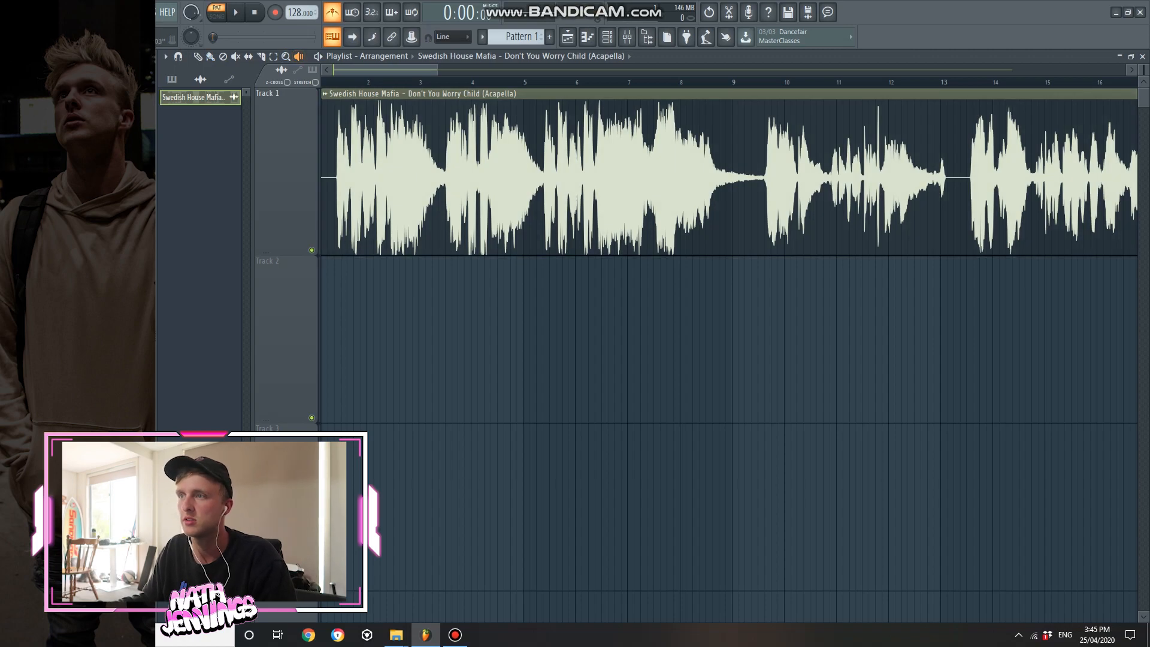
pyautogui.click(234, 12)
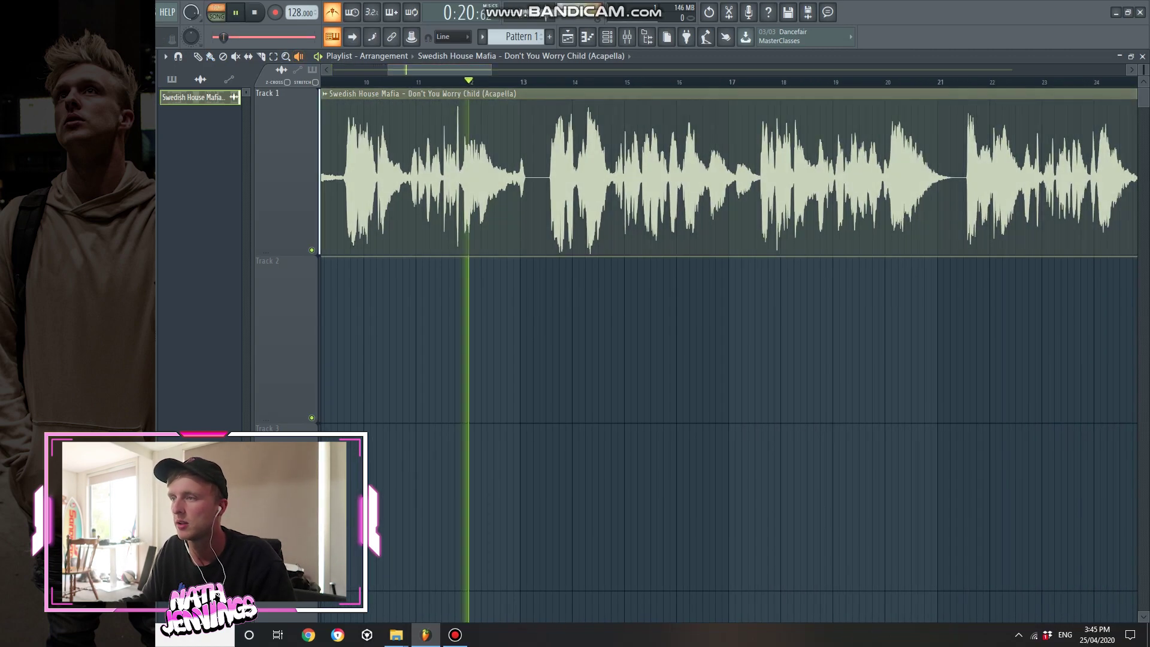
pyautogui.click(254, 12)
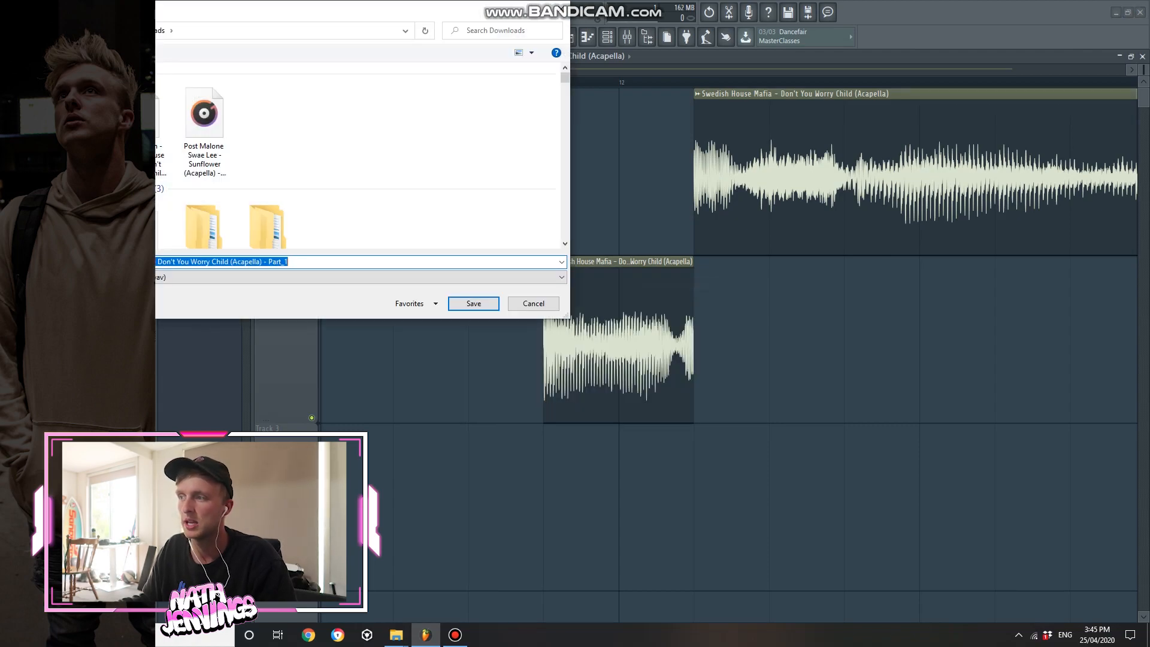
# Save the consolidated slice as Part_1 and filter the channel rack to Unsorted channels.
pyautogui.click(472, 303)
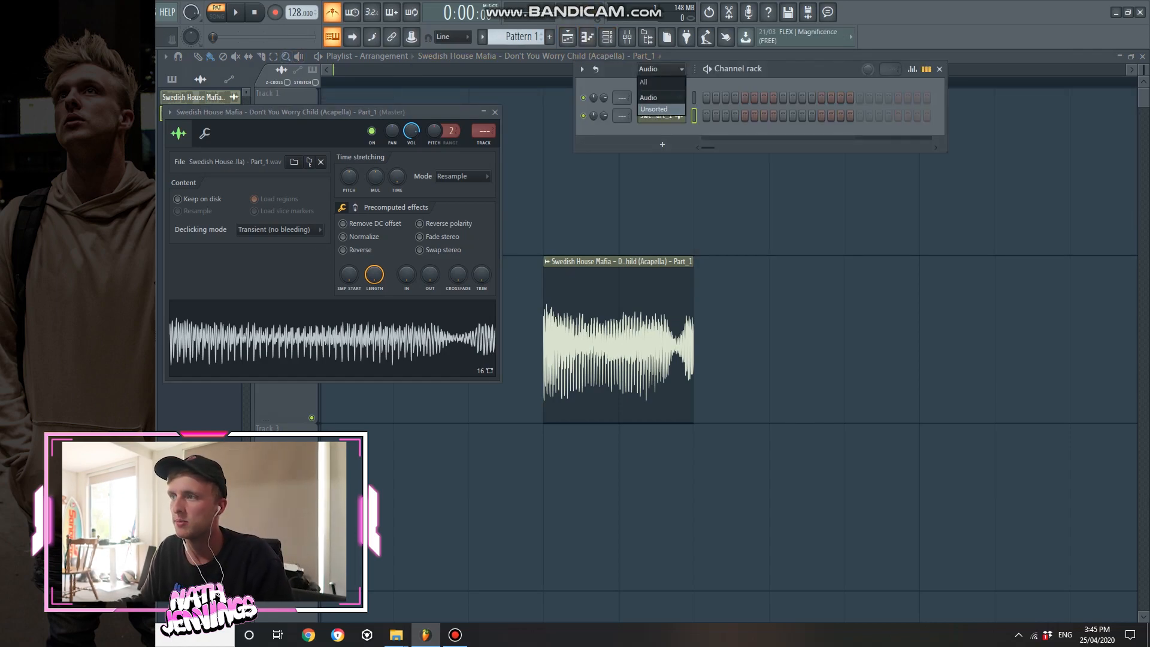
pyautogui.click(652, 108)
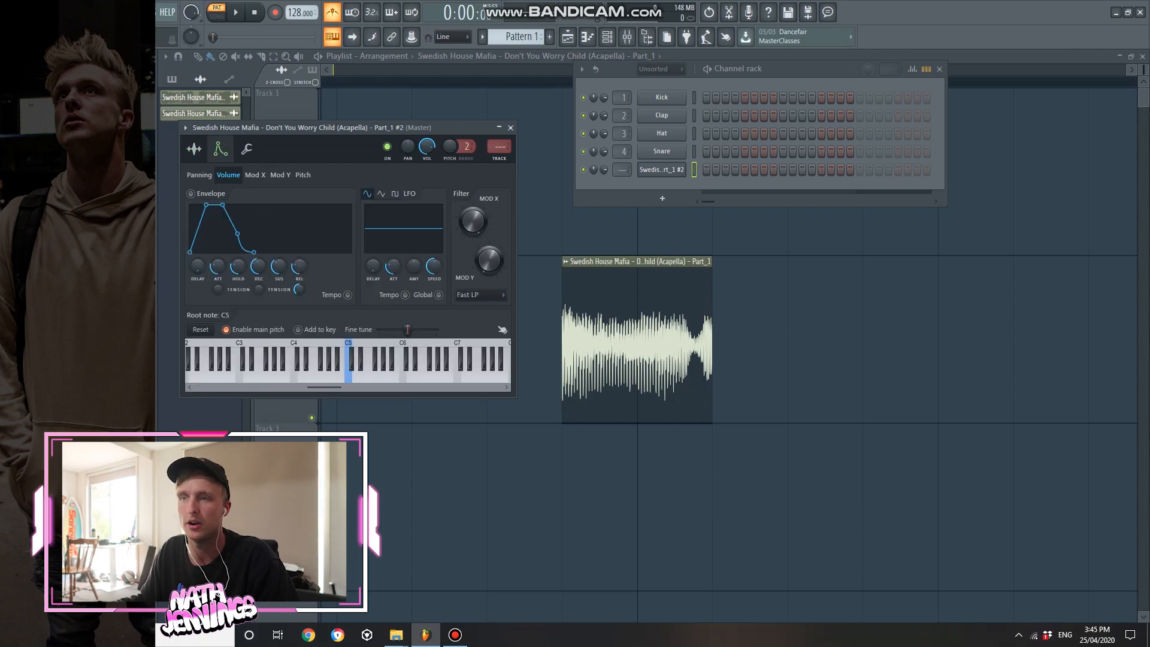
pyautogui.click(194, 149)
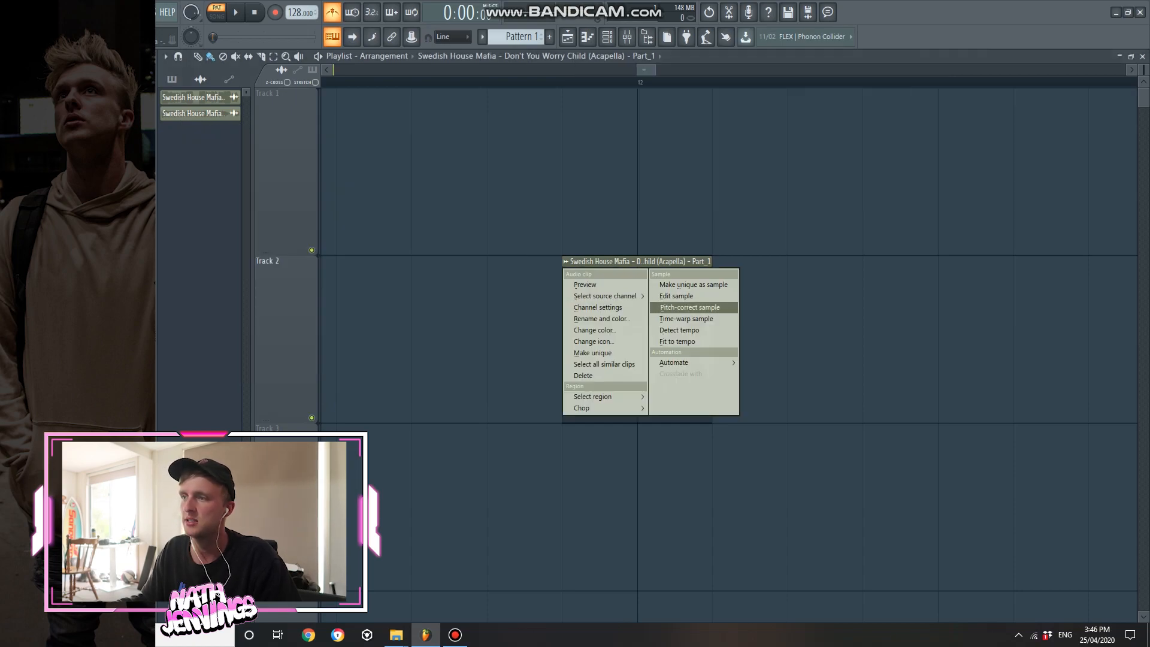
# Open Part_1 #2's channel settings on the Miscellaneous functions tab and show its options menu.
pyautogui.click(675, 296)
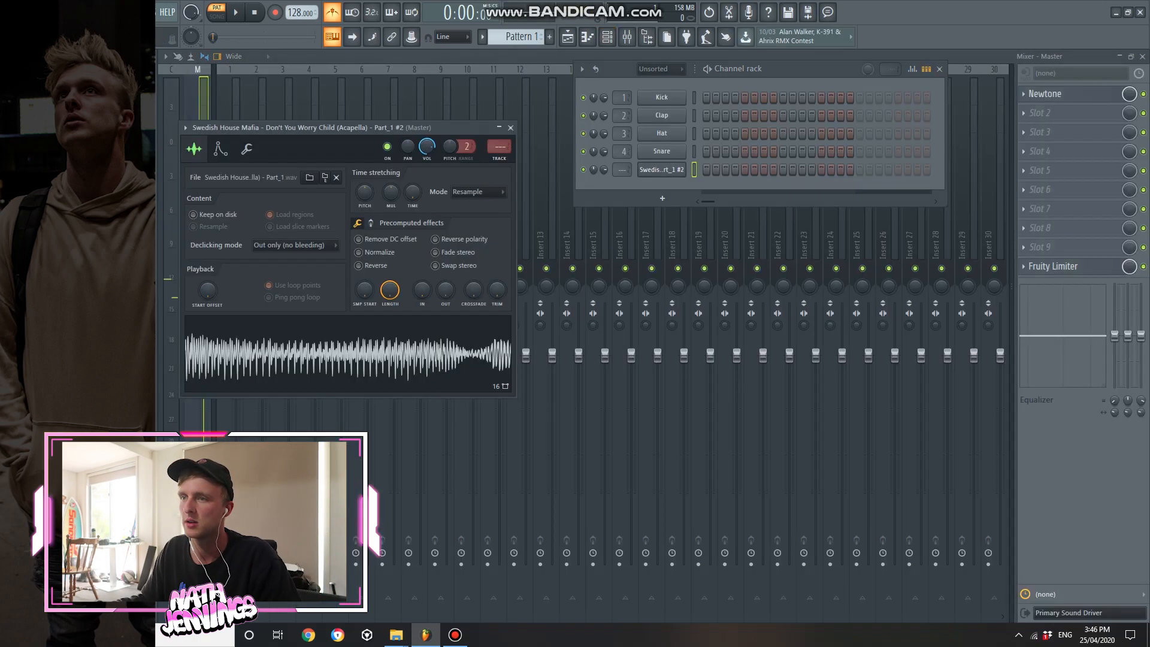
pyautogui.click(247, 149)
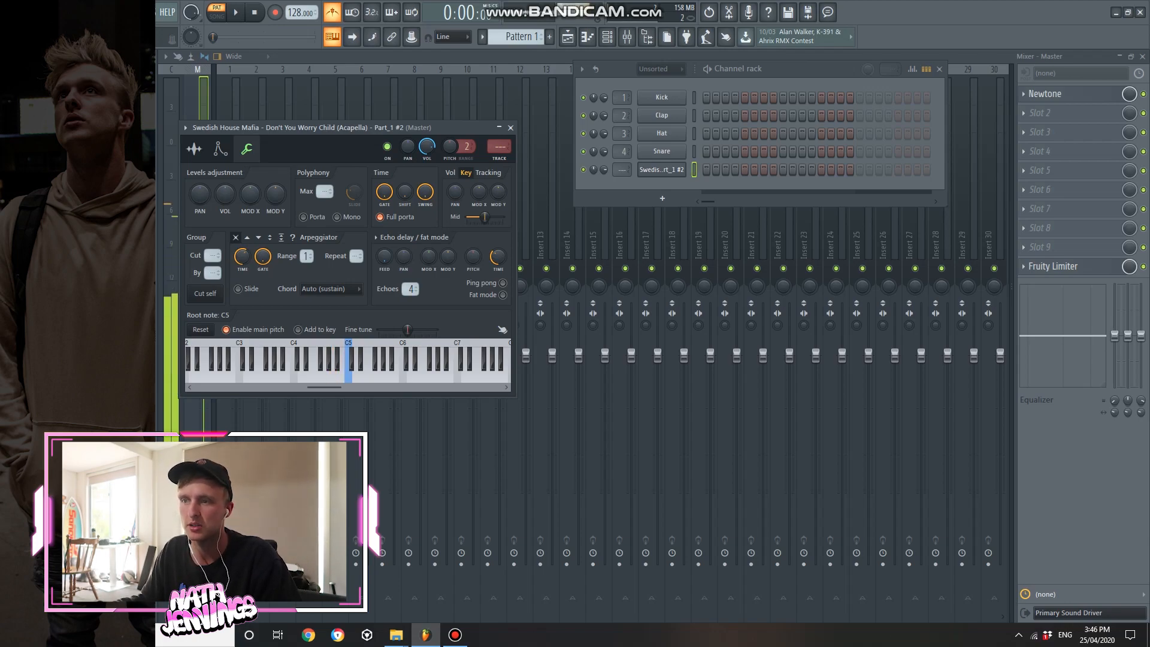
pyautogui.click(333, 359)
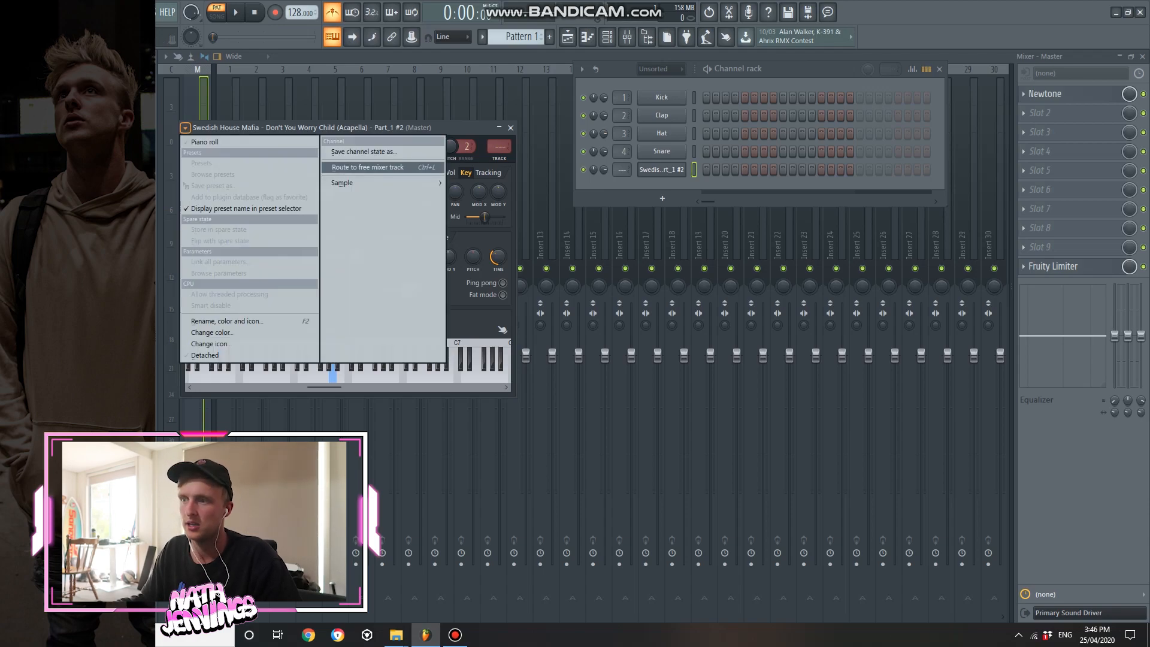
# Route Part_1 #2 to a free mixer insert with EQ and Reeverb 2, and open its piano roll.
pyautogui.click(368, 166)
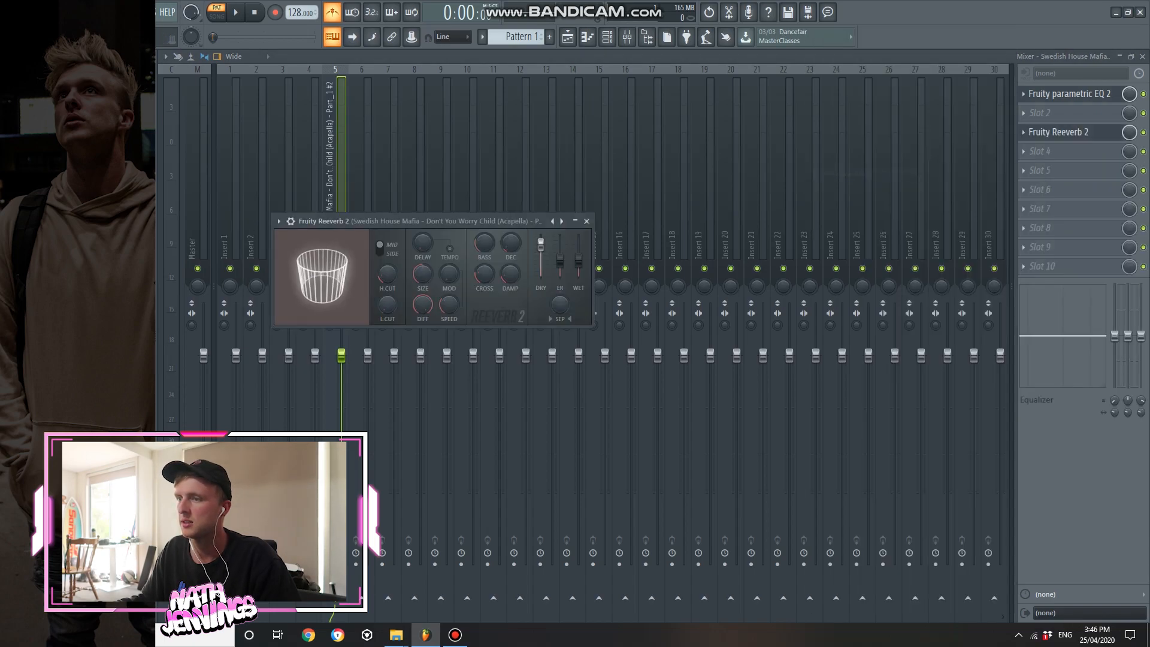
pyautogui.click(586, 221)
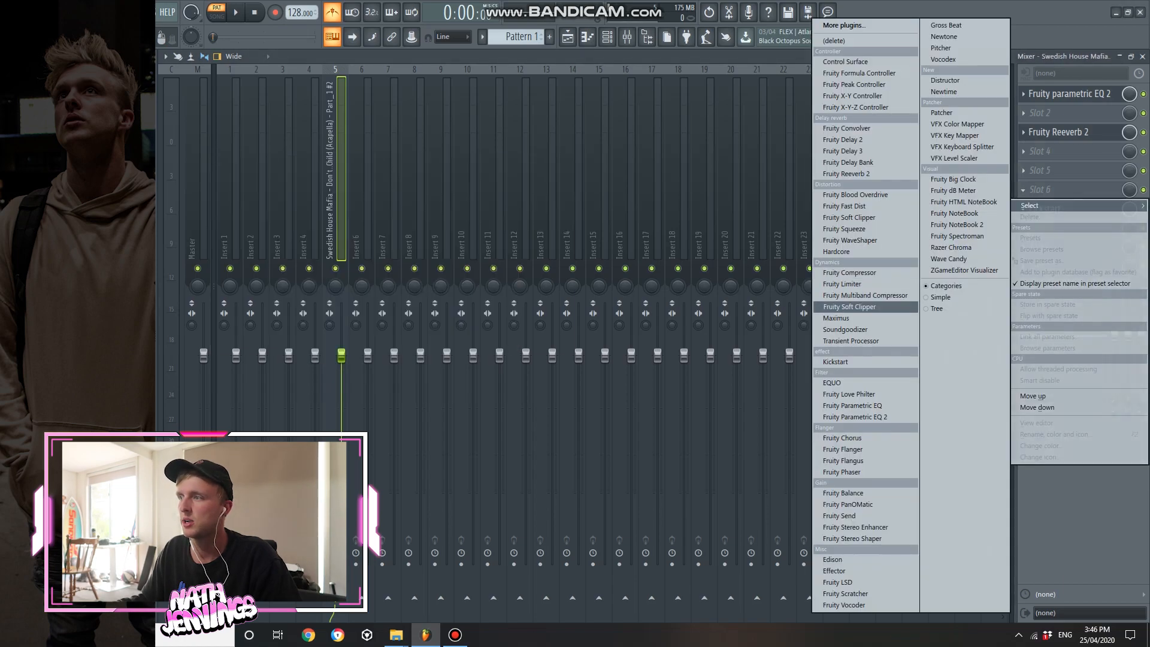
pyautogui.click(843, 330)
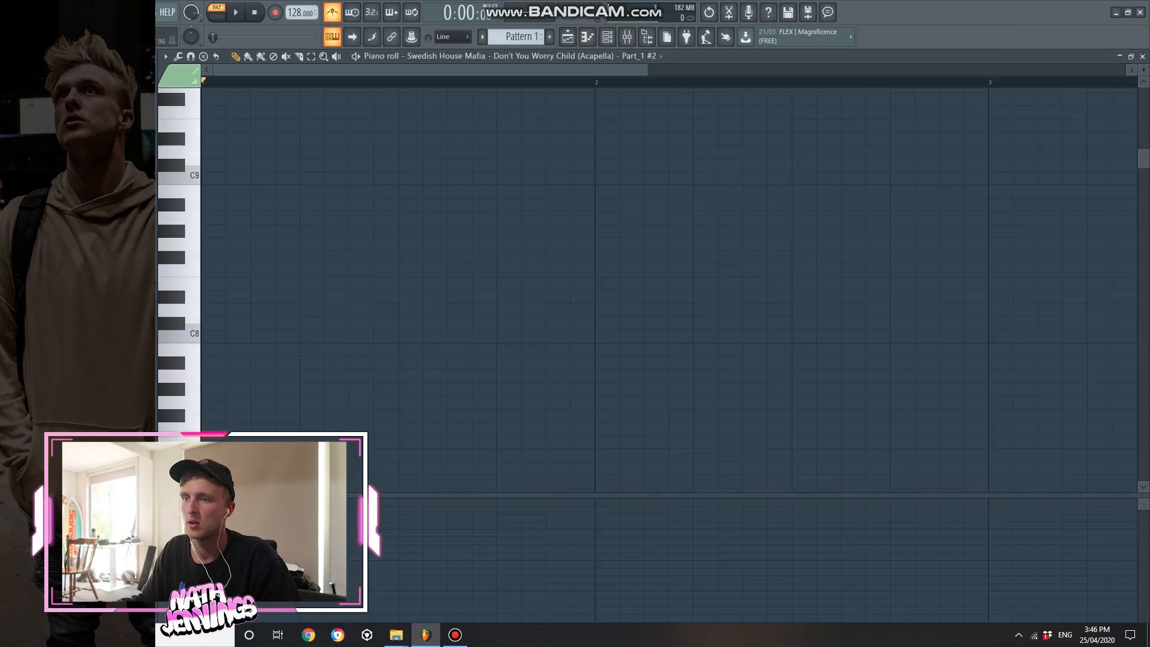
# Draw a note at C5, move it to A4 and shorten it, then set root note to A4.
pyautogui.scroll(-3)
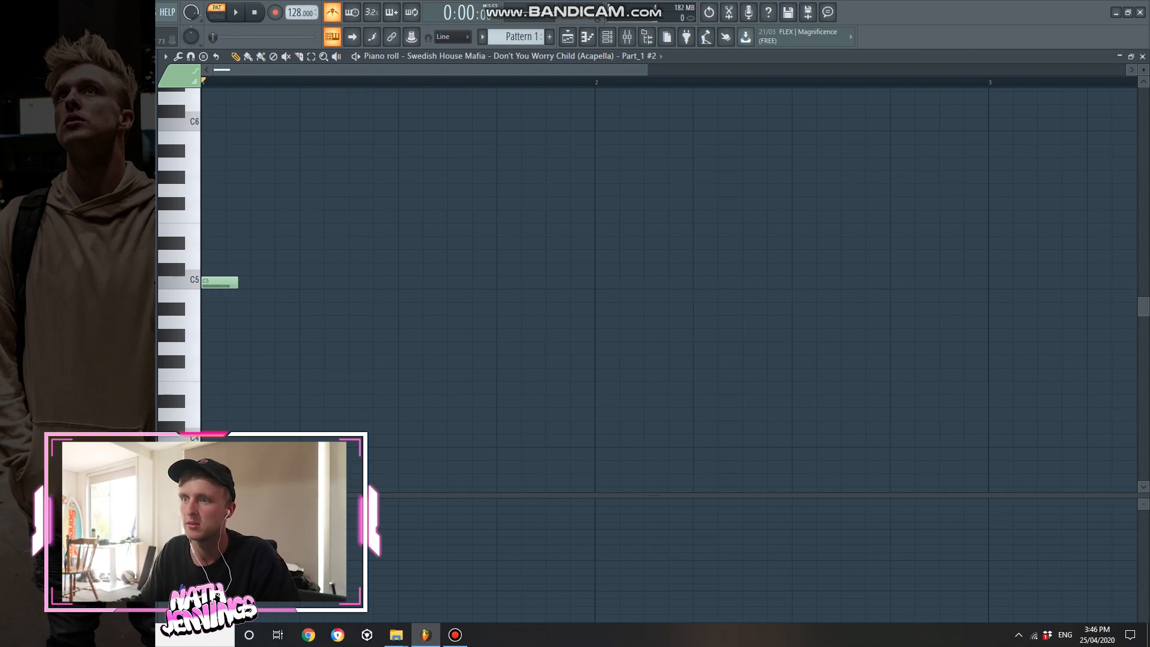
pyautogui.click(267, 255)
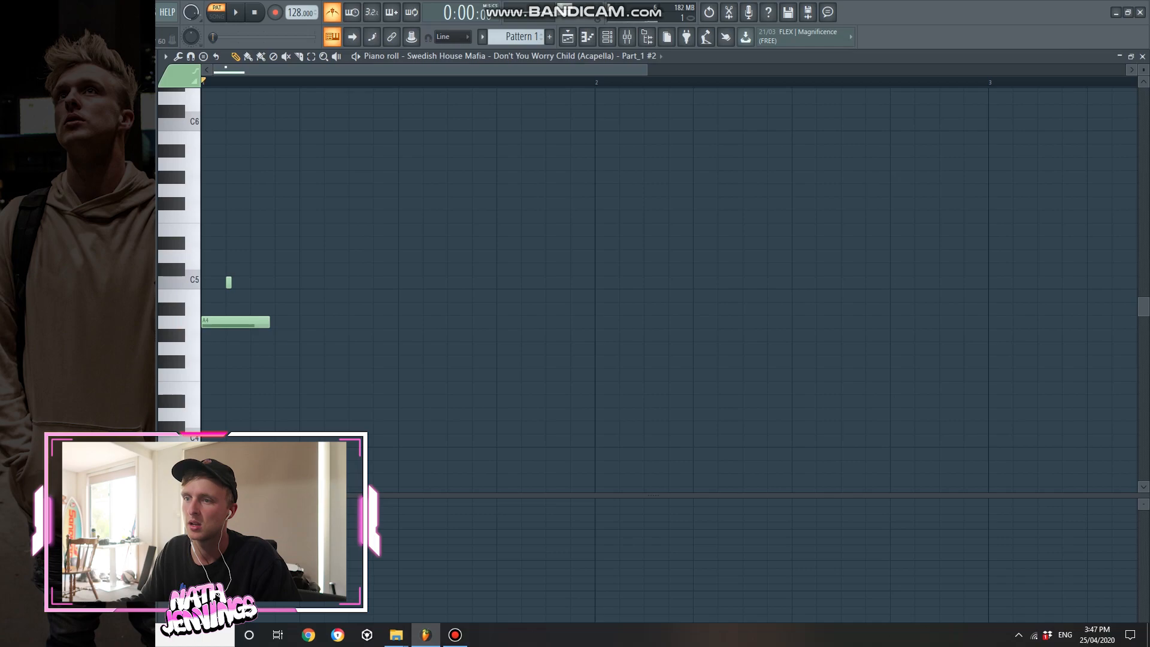
pyautogui.click(236, 13)
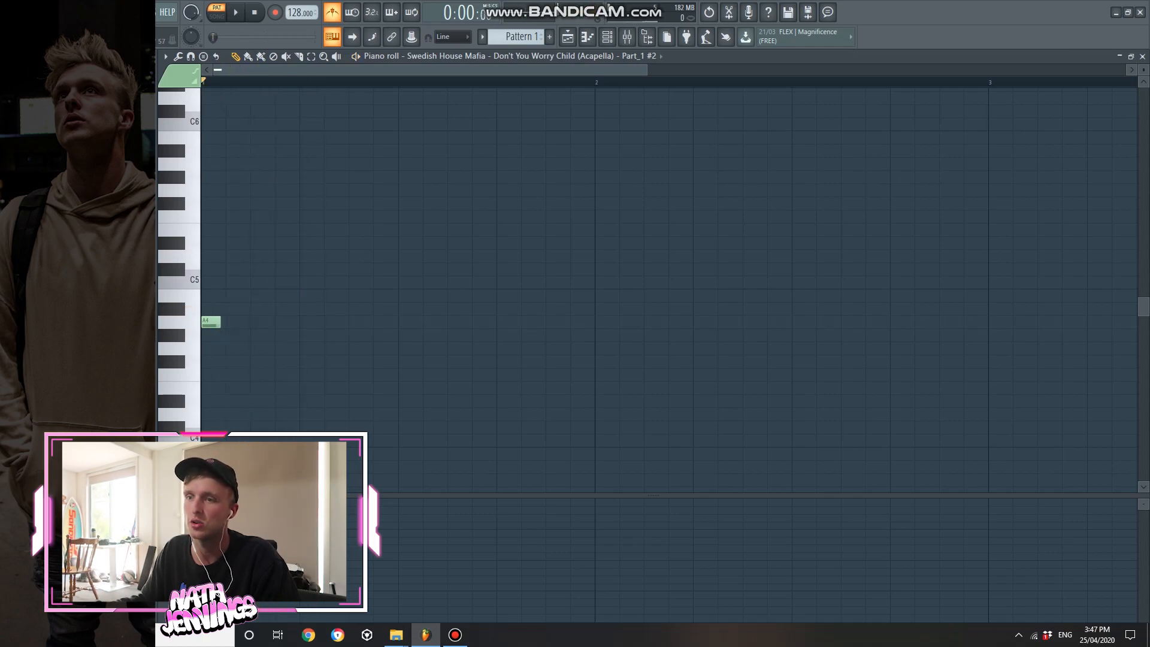
pyautogui.click(236, 13)
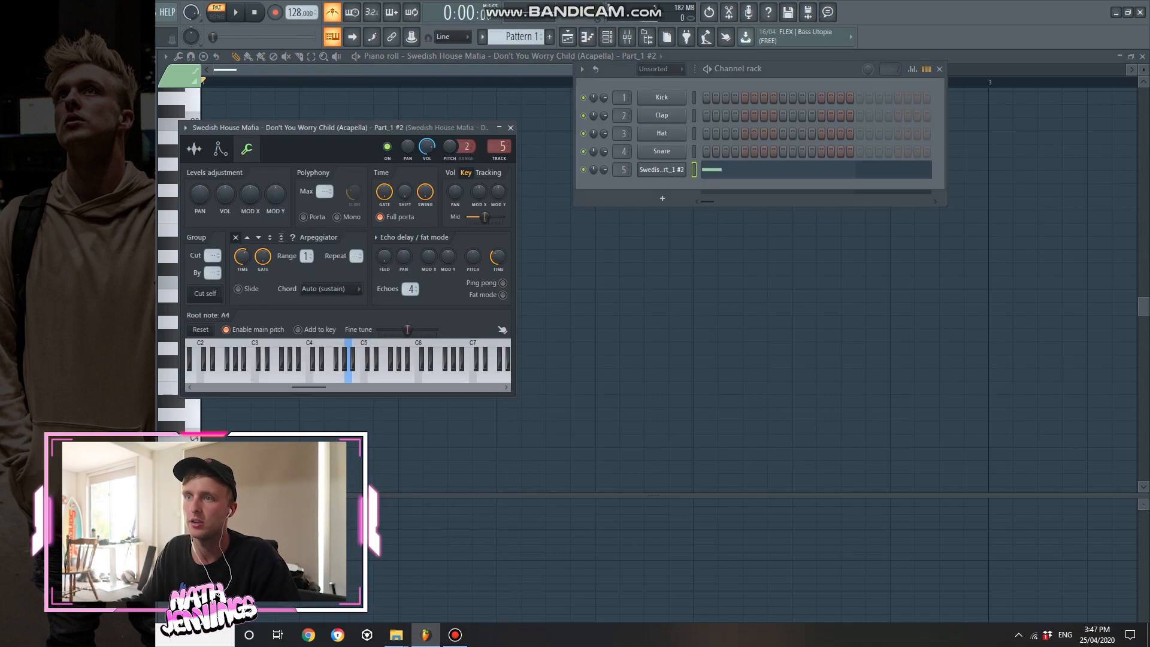
# Check the Sample tab of Part_1 #2's settings, then close the Channel settings window.
pyautogui.click(193, 149)
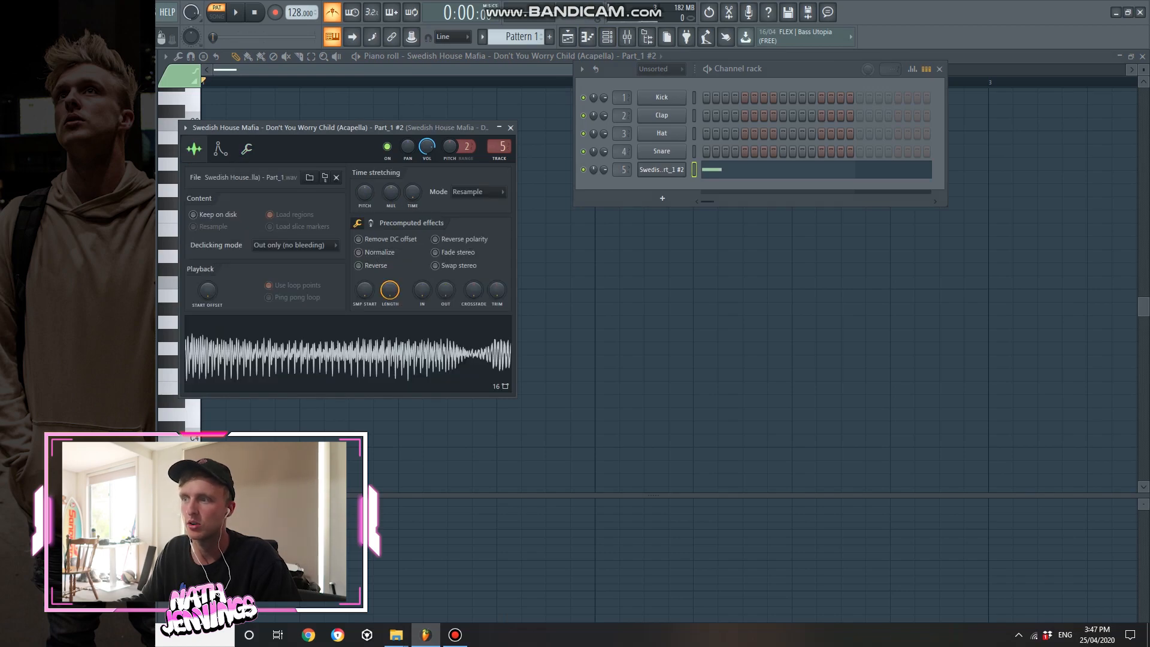
pyautogui.click(268, 285)
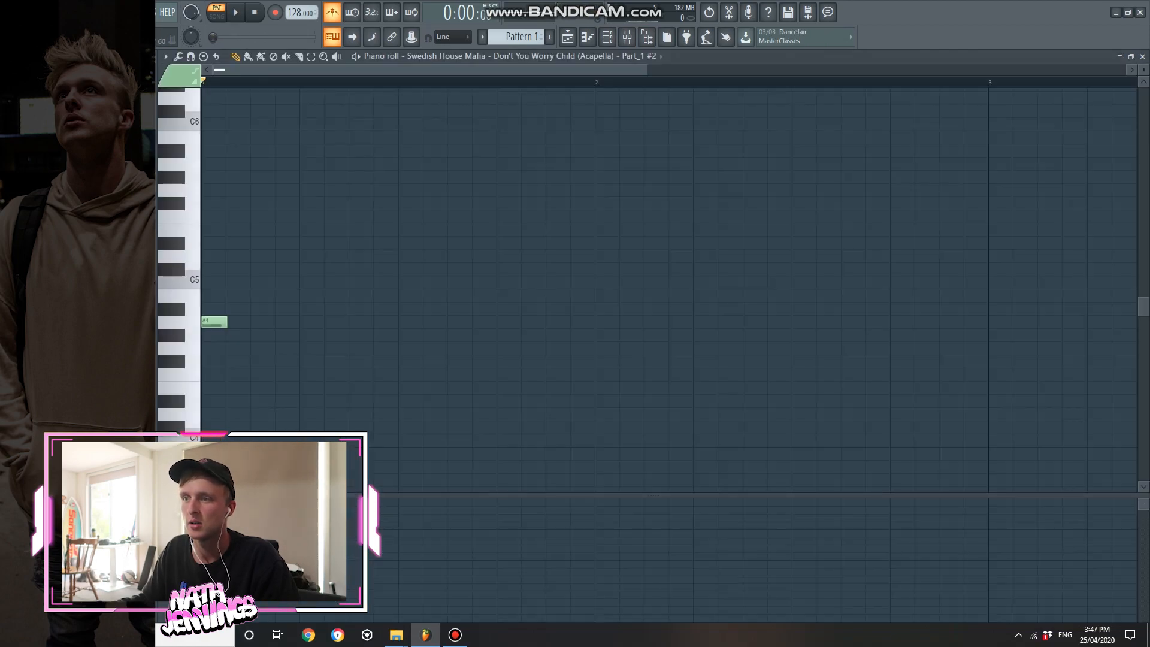
# Extend the A4 note, add C5 and D5 notes for a five-note melody, and play it.
pyautogui.click(268, 321)
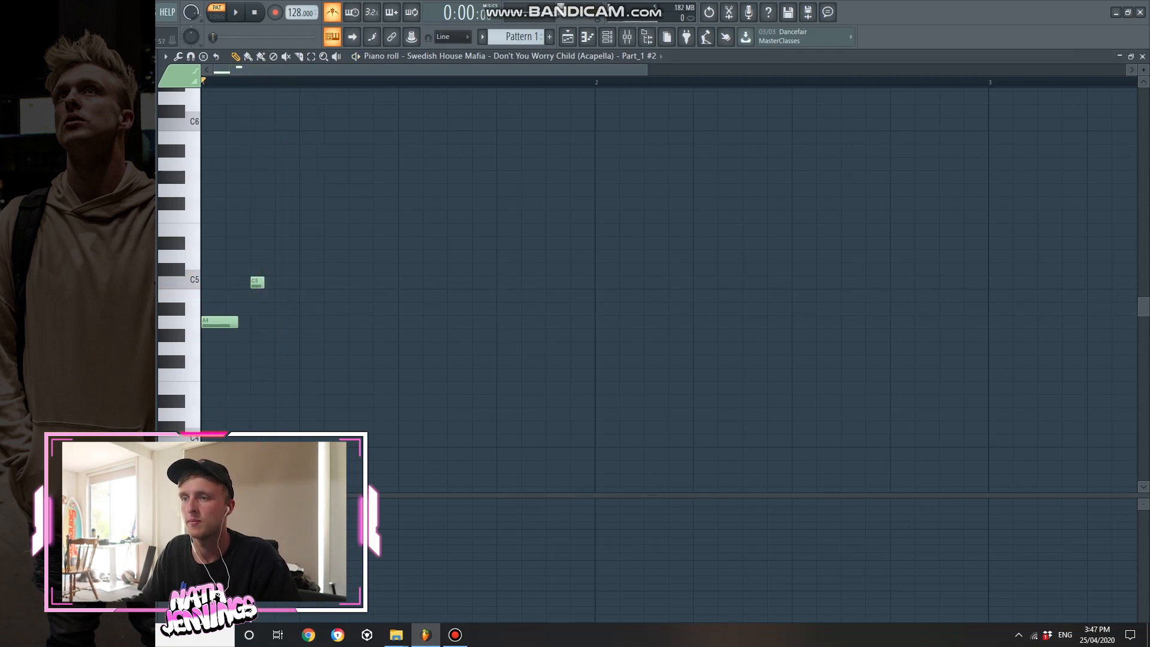
pyautogui.click(234, 12)
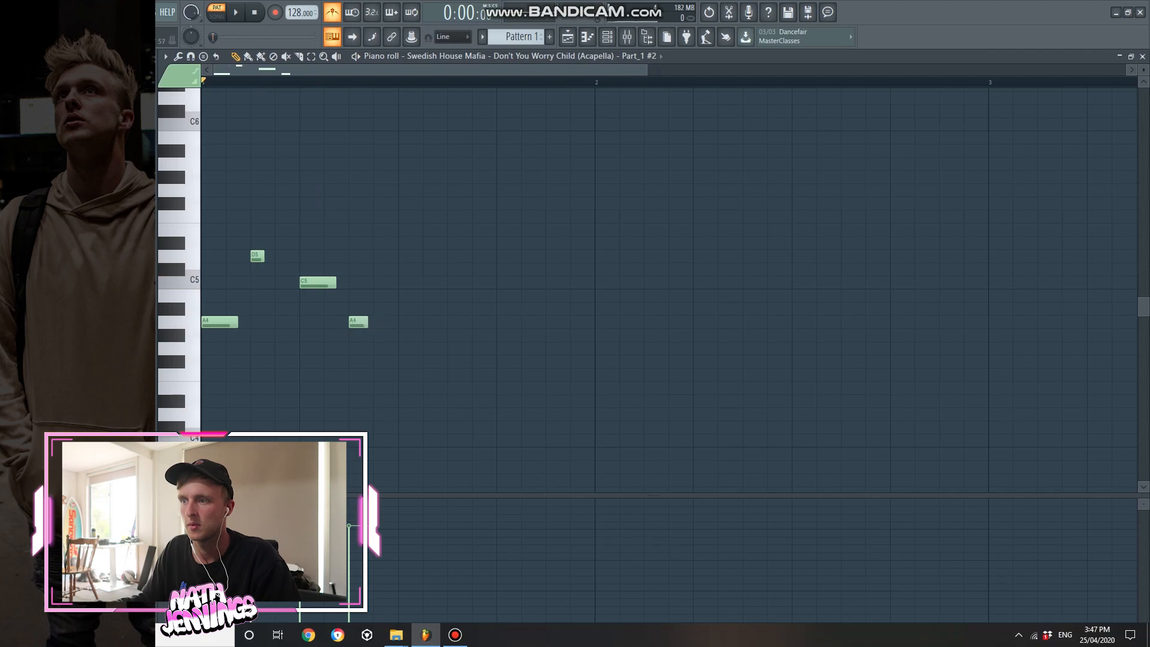
pyautogui.click(235, 12)
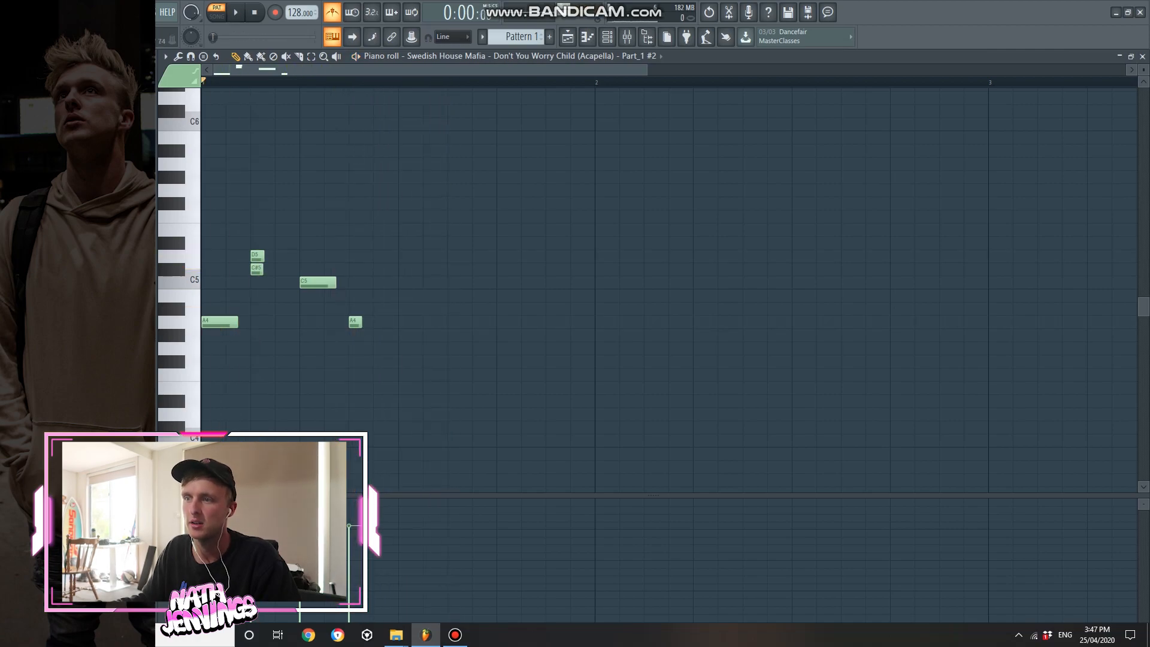
pyautogui.click(234, 12)
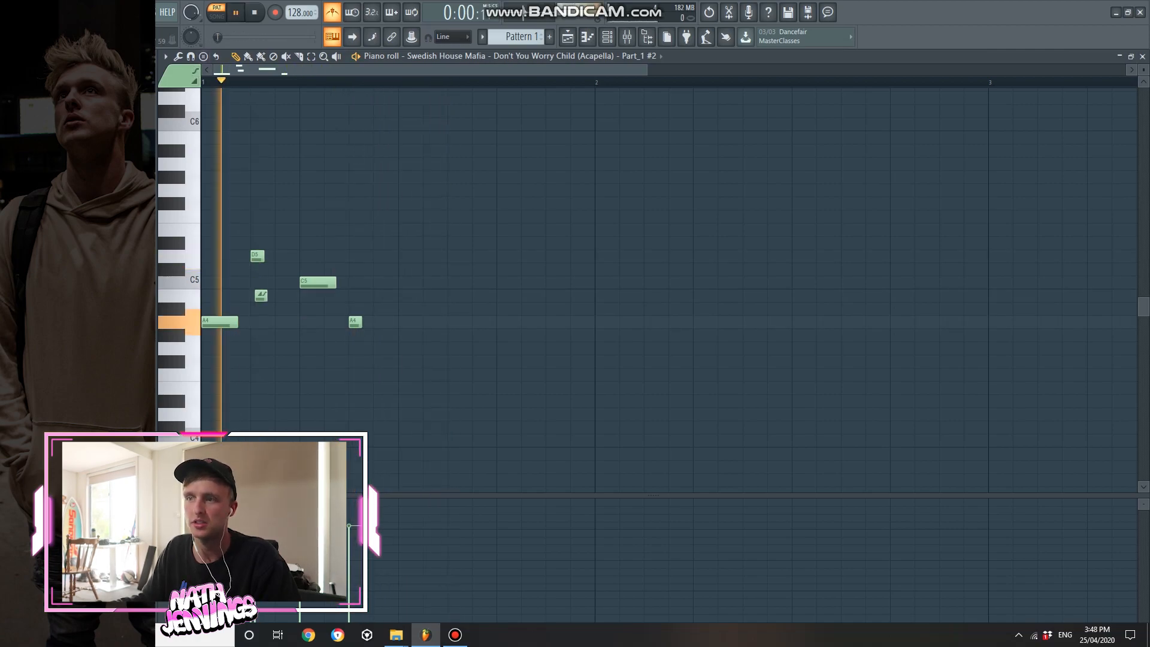